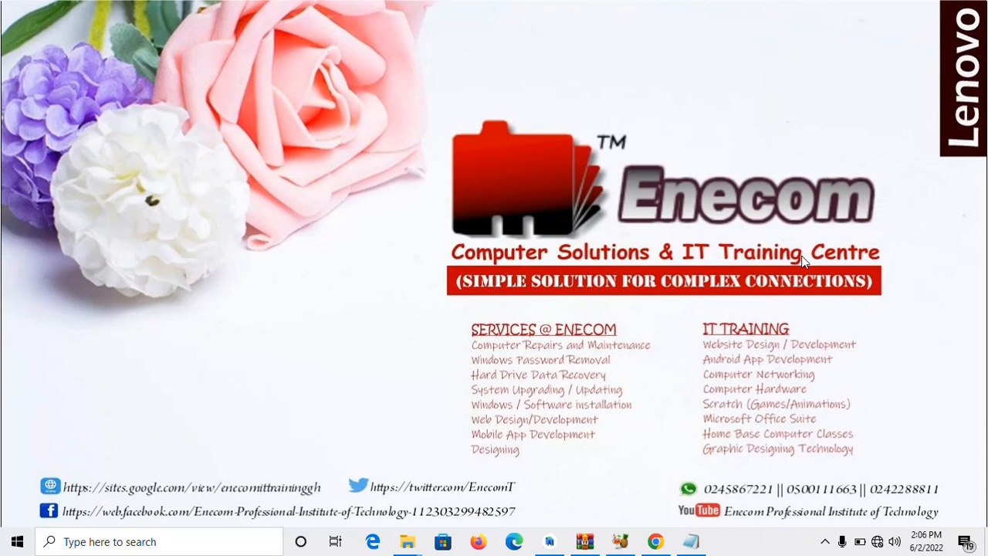
mouse_move(633, 6)
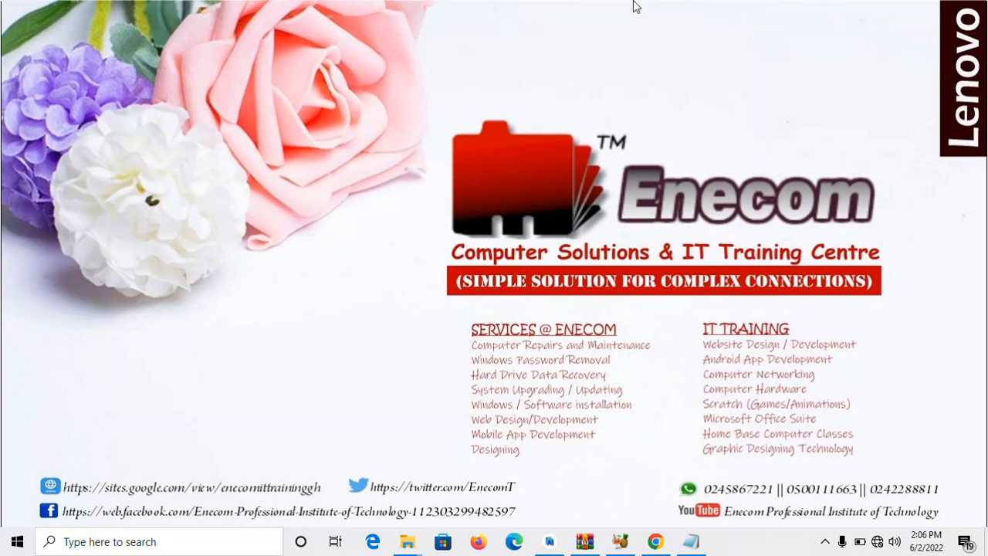
mouse_move(818, 198)
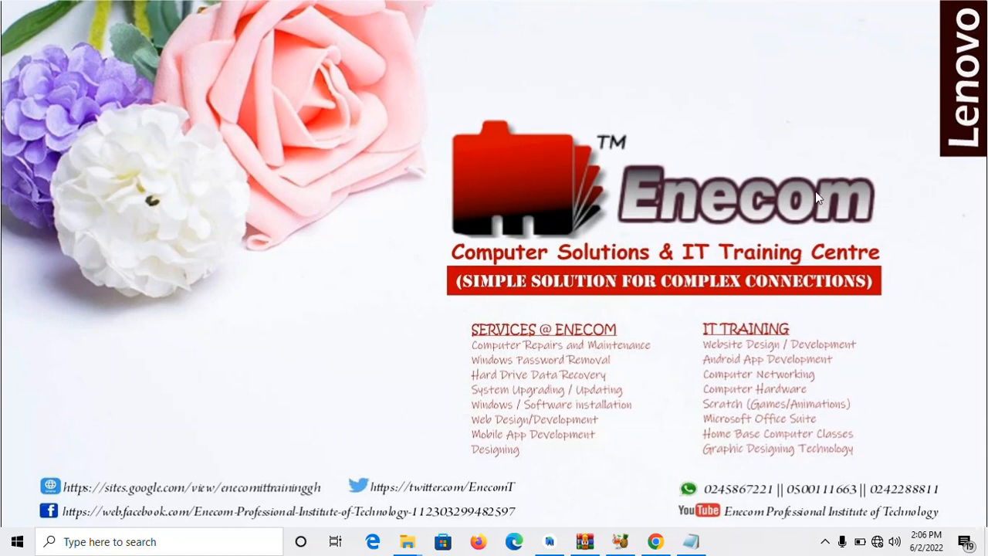
mouse_move(855, 185)
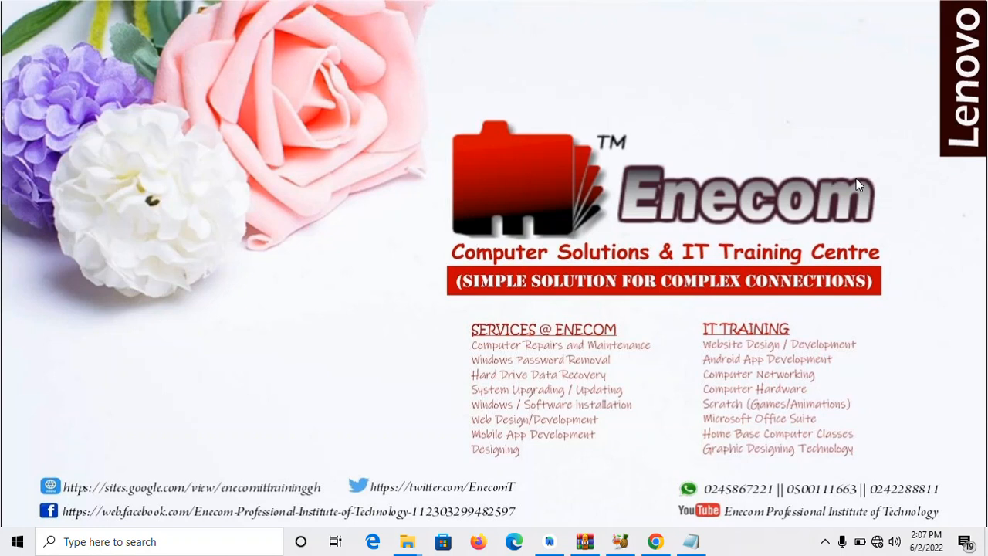
mouse_move(862, 188)
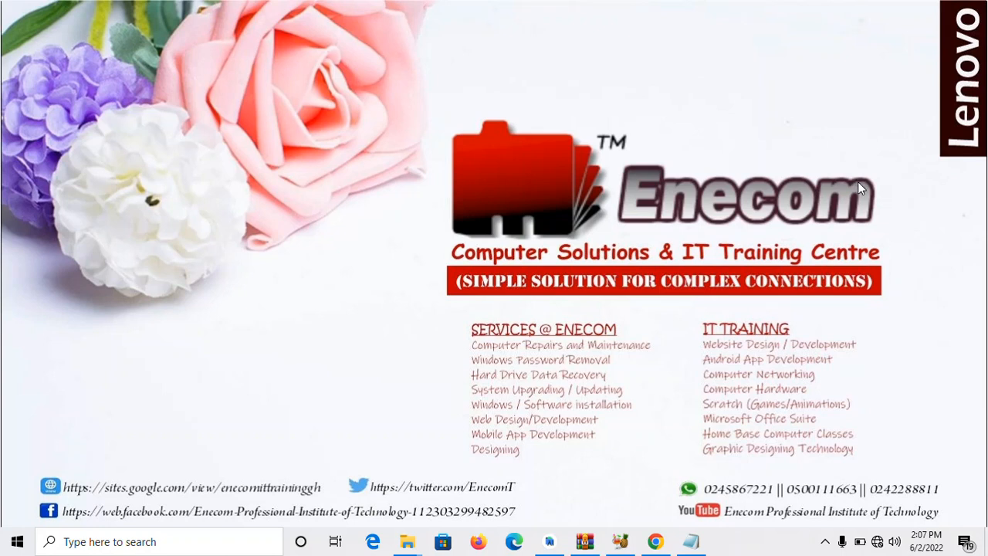
mouse_move(877, 216)
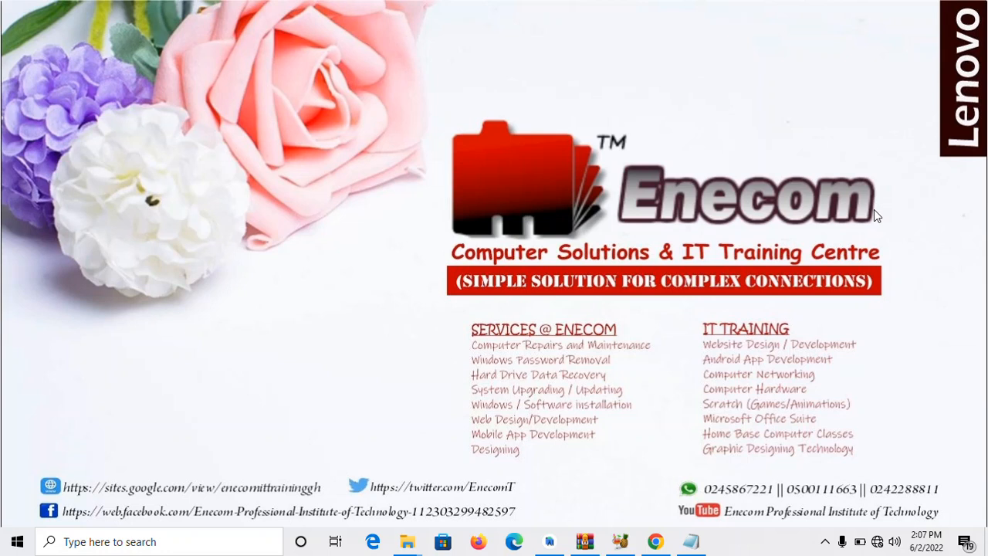
mouse_move(877, 216)
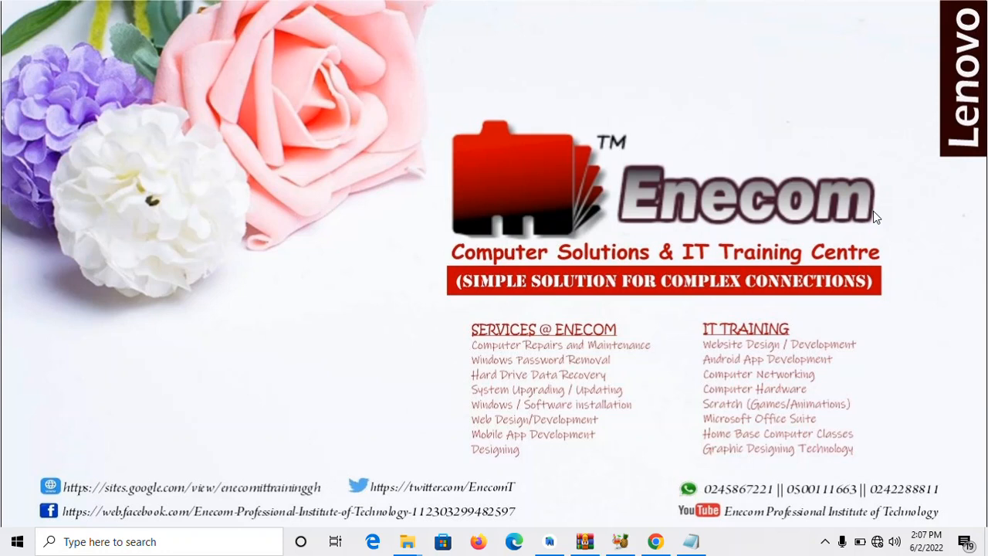
mouse_move(540, 553)
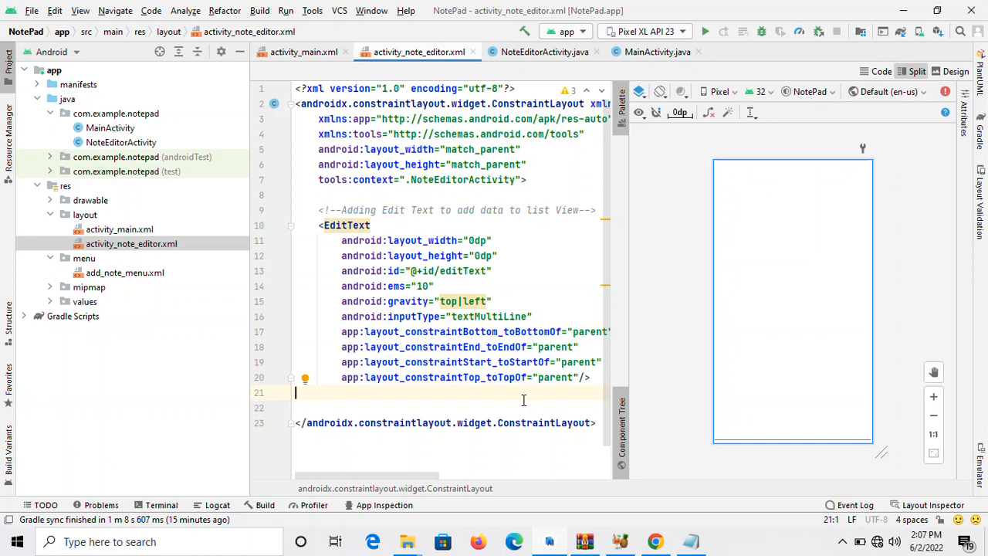
mouse_move(219, 368)
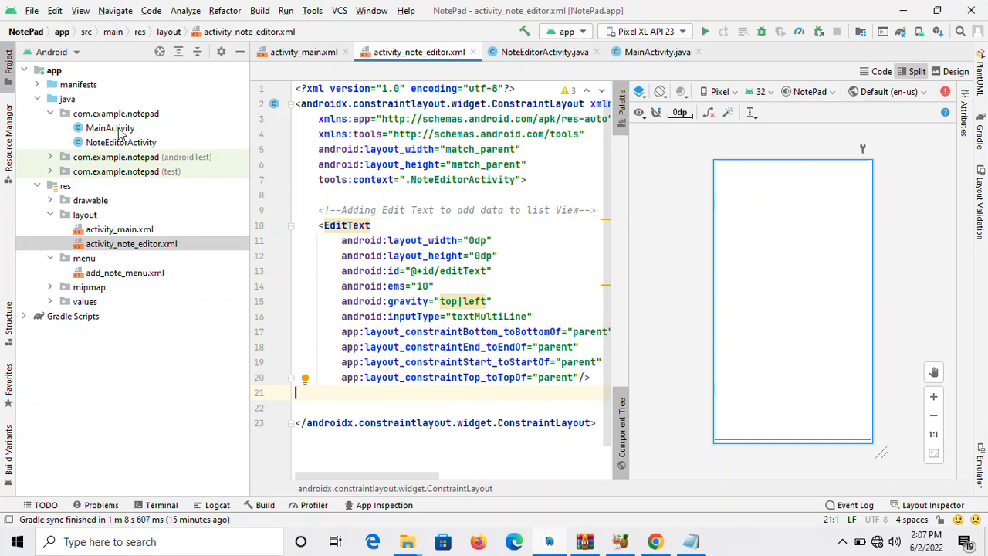
Review the project files: MainActivity, NoteEditorActivity, add_note_menu.xml and activity_note_editor.xml
left_click(109, 127)
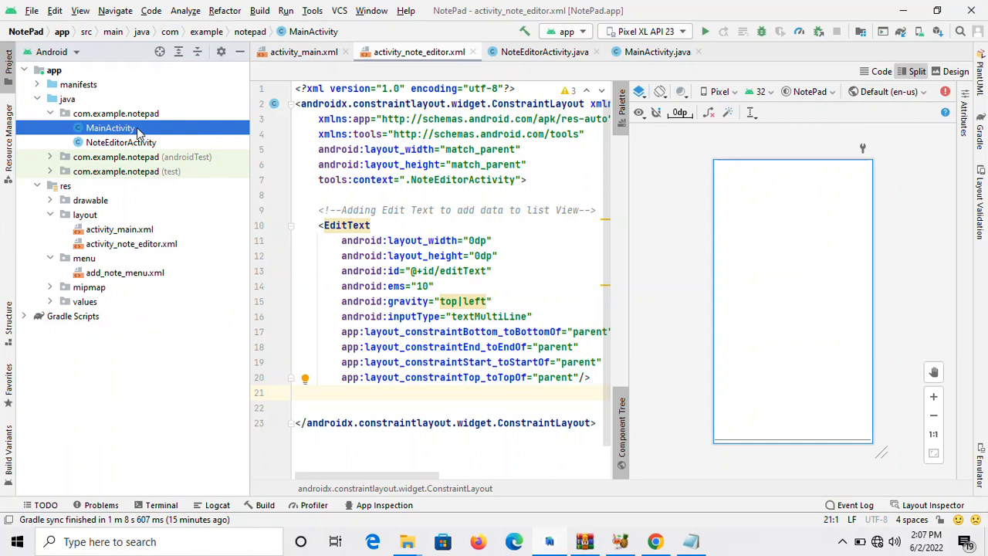
mouse_move(189, 228)
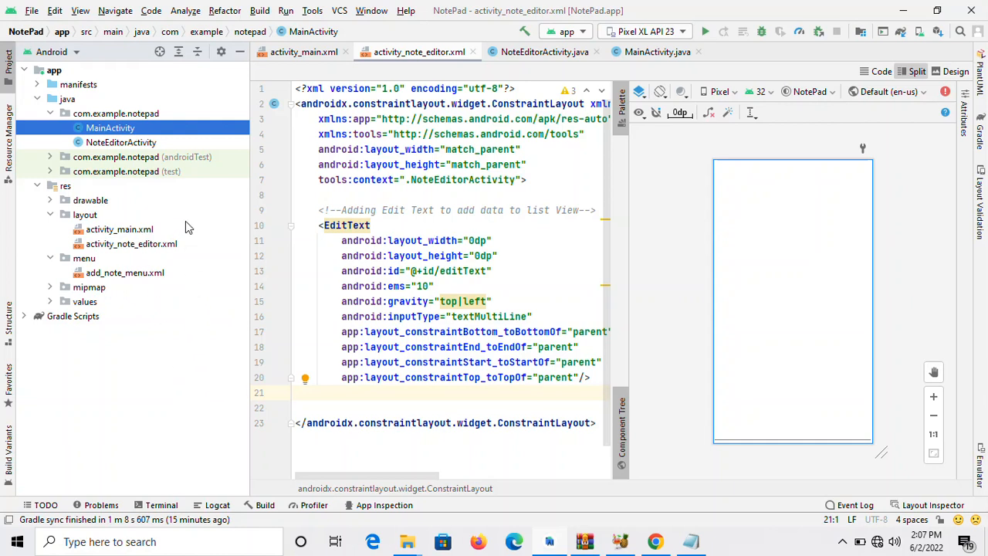
mouse_move(182, 211)
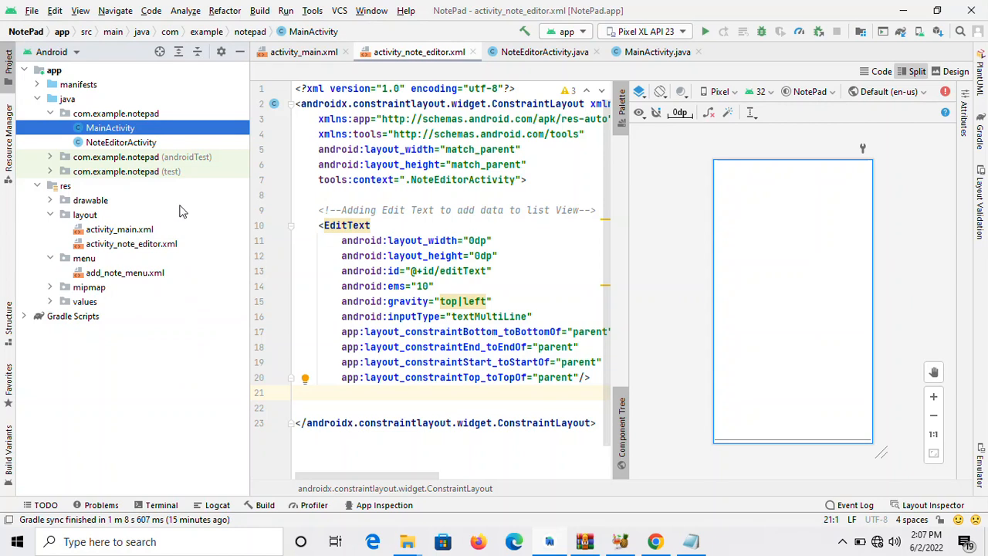
left_click(120, 142)
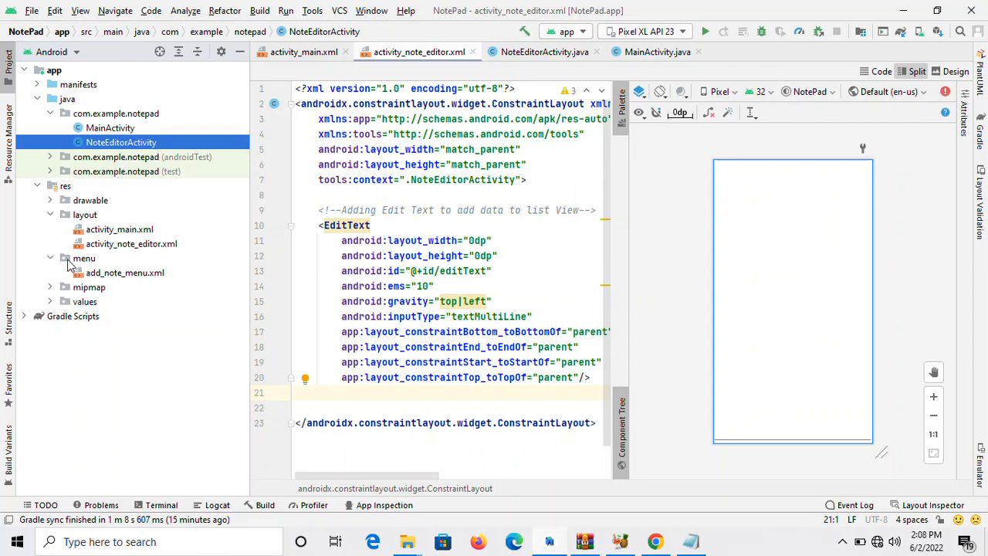
left_click(123, 272)
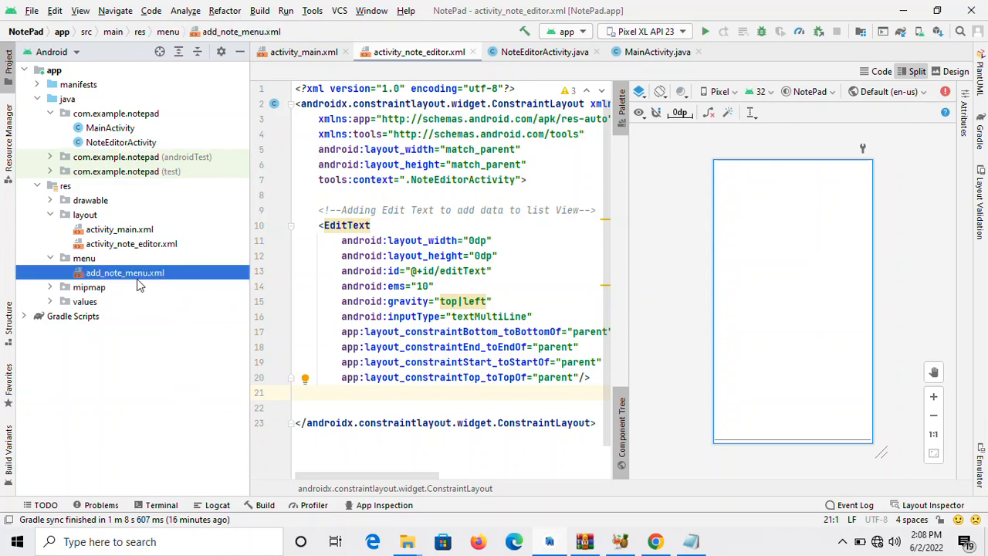
mouse_move(121, 249)
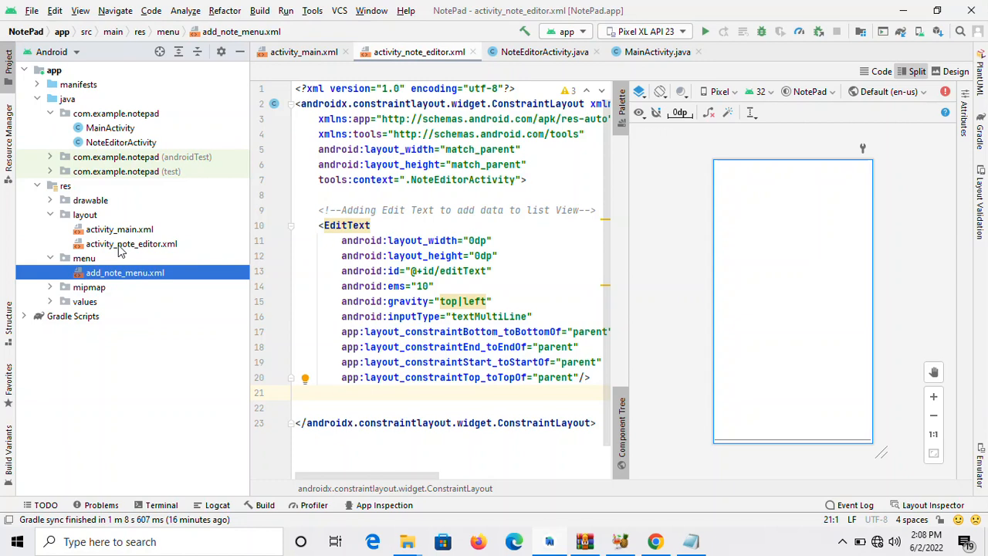
left_click(131, 244)
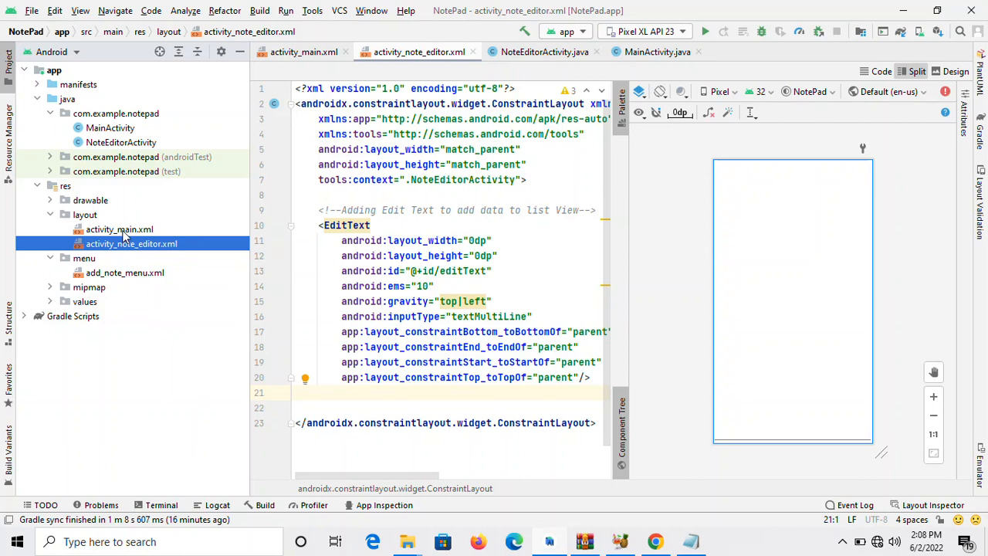
mouse_move(120, 142)
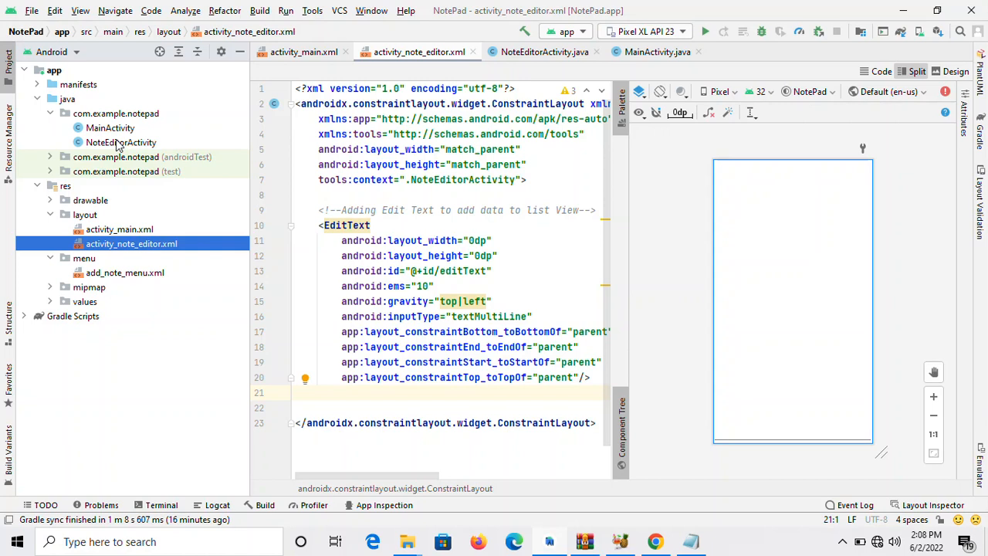
mouse_move(169, 90)
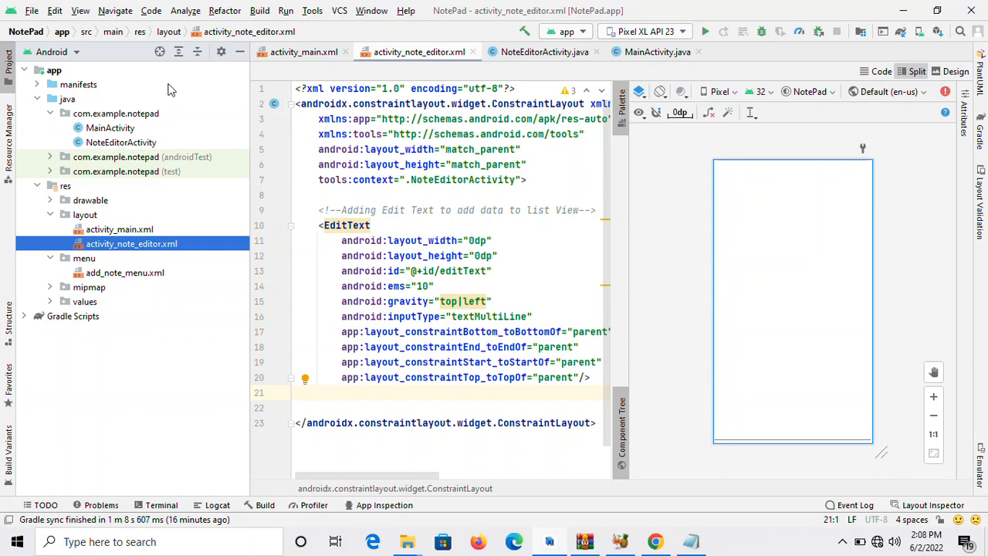
mouse_move(819, 142)
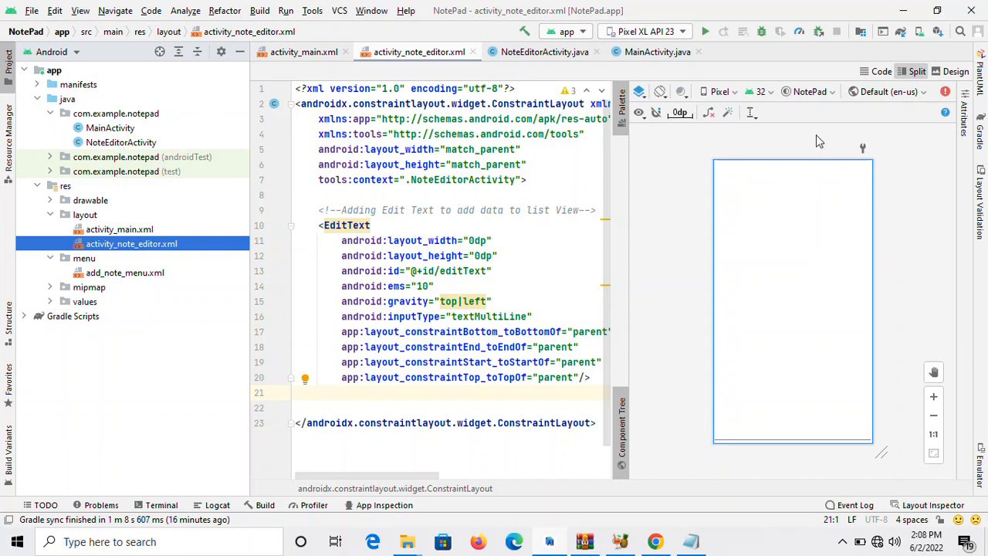
mouse_move(658, 52)
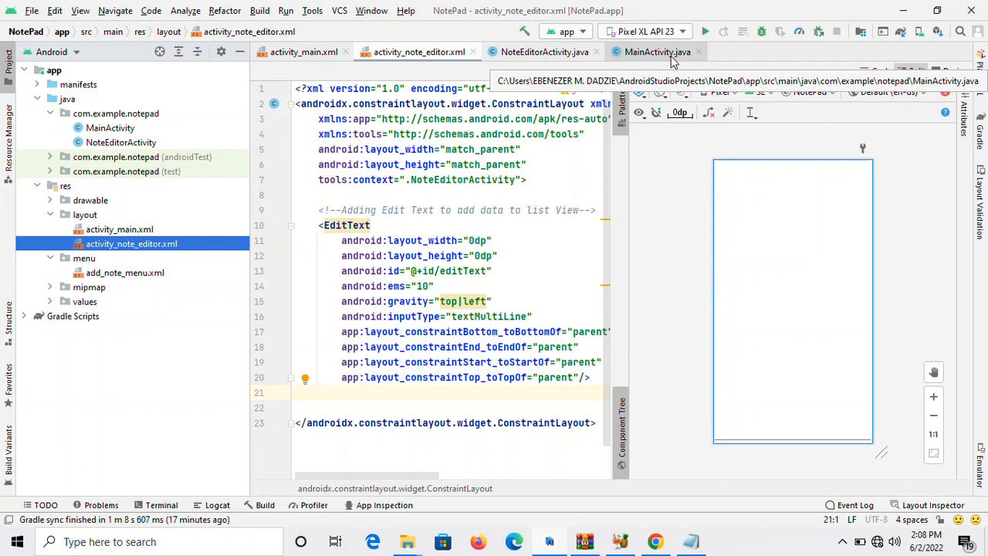
mouse_move(625, 269)
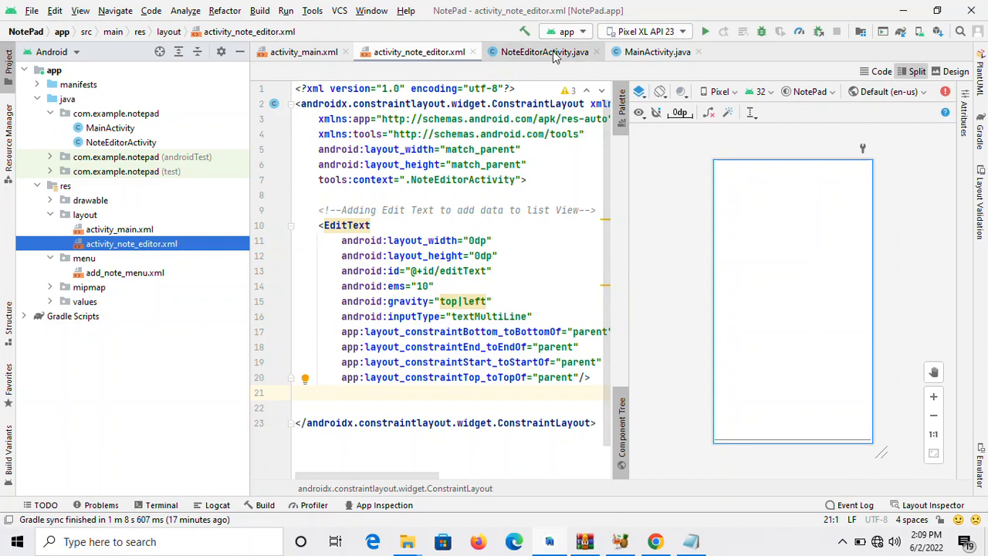
mouse_move(611, 164)
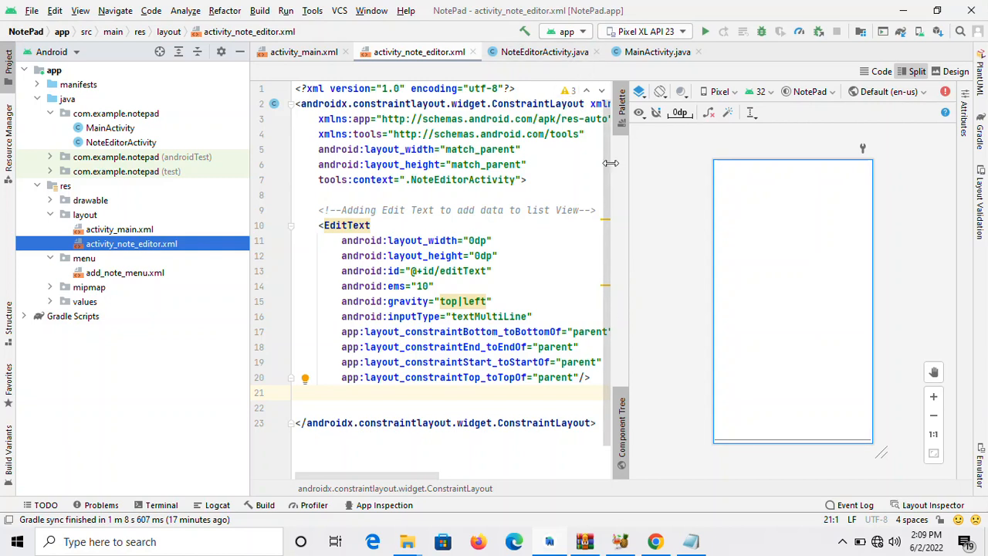
mouse_move(544, 52)
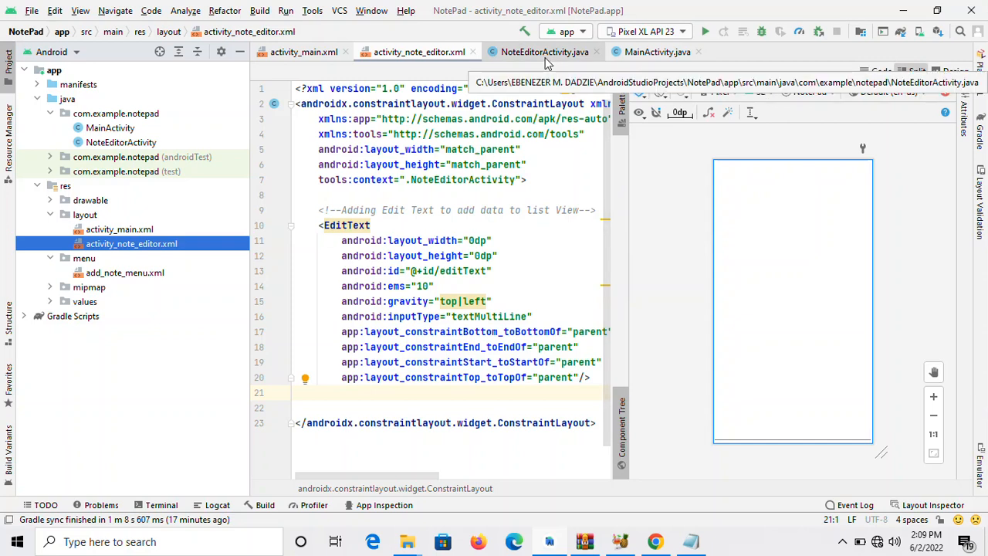
Paste the SharedPreferences note-saving code into onTextChanged in NoteEditorActivity.java
left_click(543, 52)
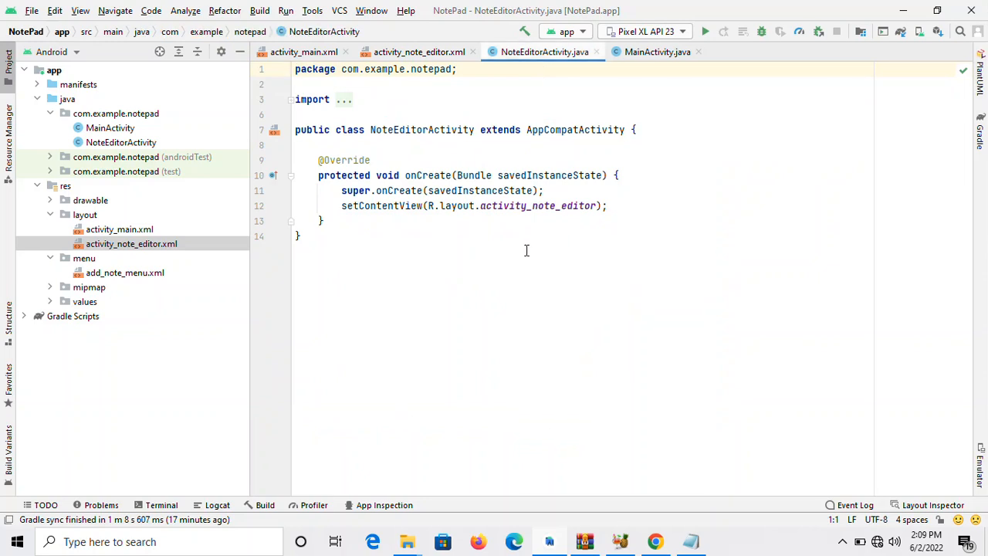
mouse_move(543, 52)
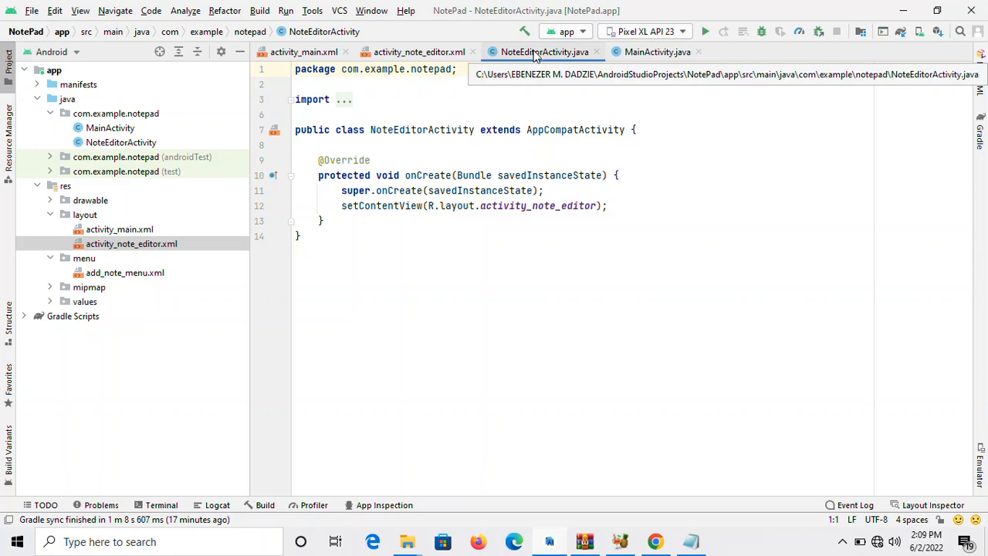
mouse_move(543, 52)
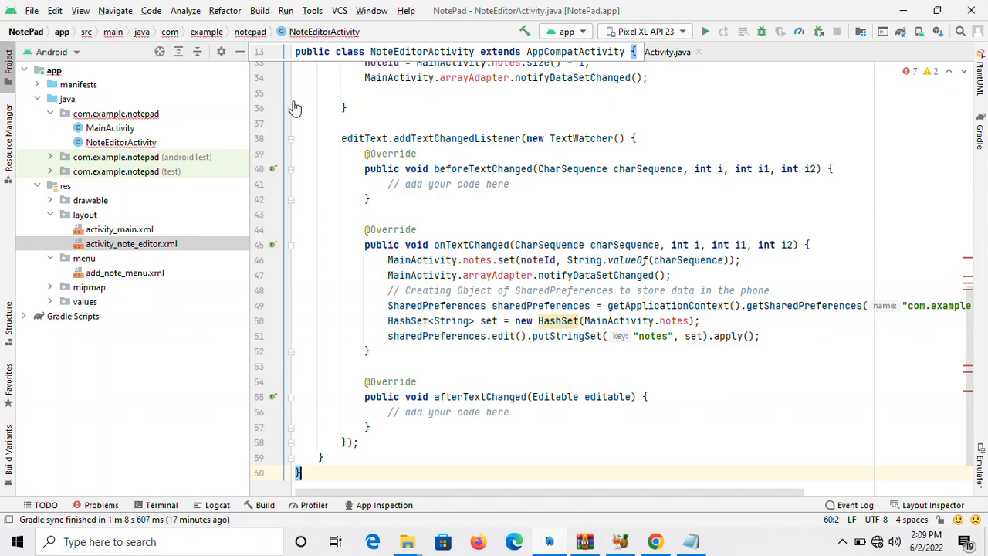
mouse_move(297, 108)
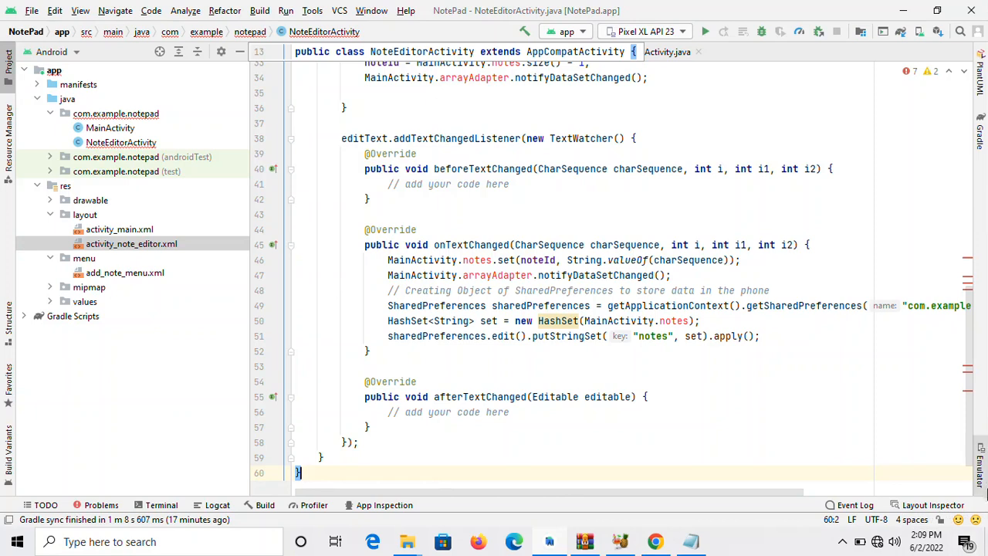
mouse_move(824, 536)
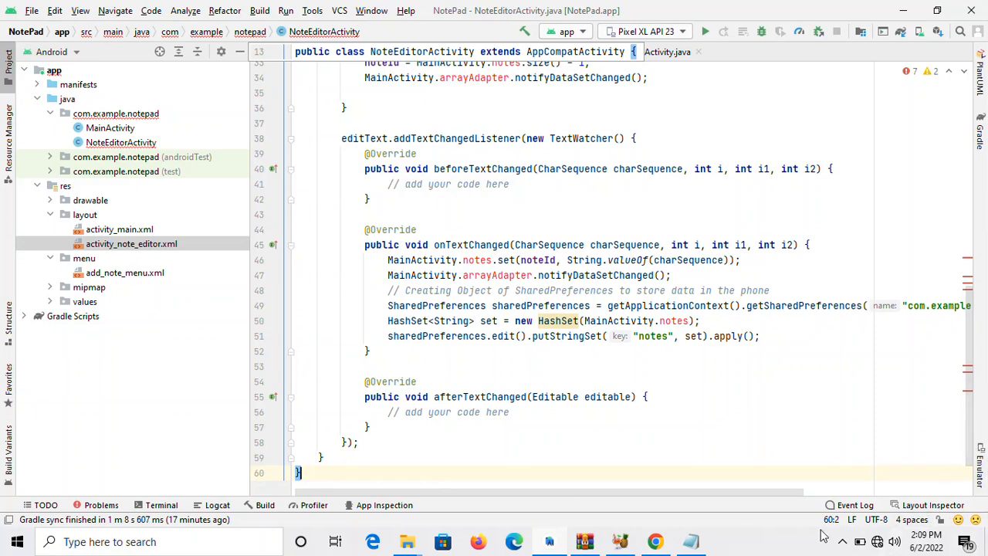
mouse_move(659, 431)
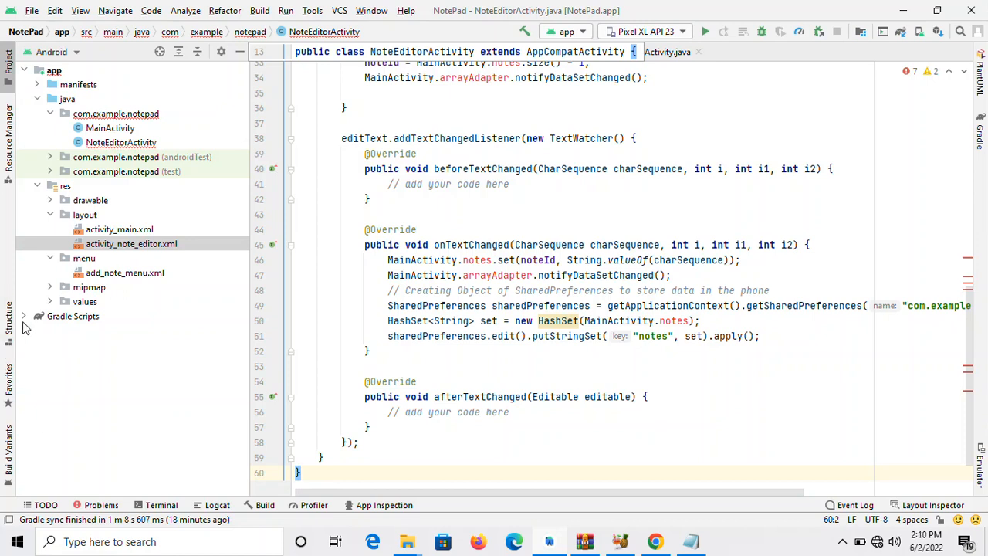
mouse_move(23, 319)
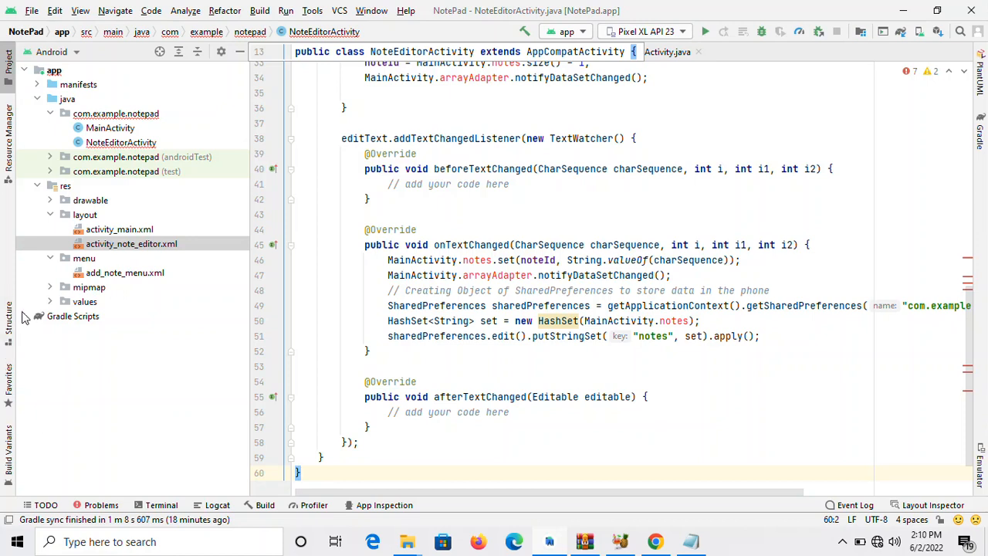
mouse_move(24, 316)
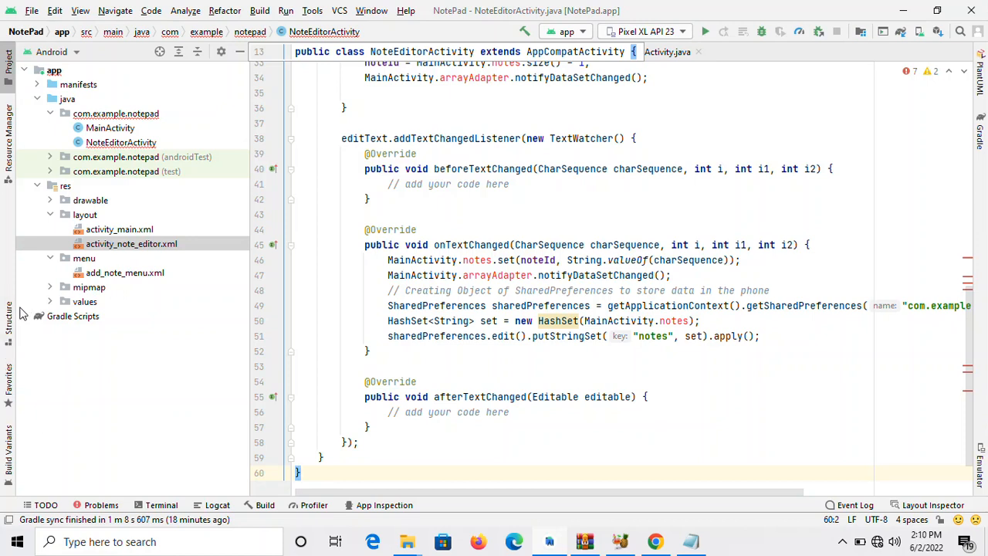
left_click(9, 327)
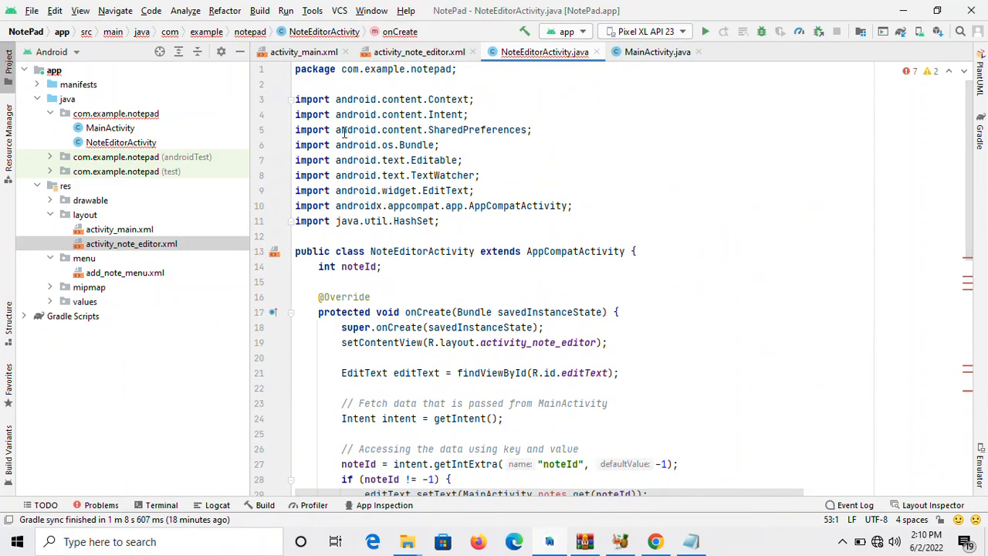
Collapse the import block in NoteEditorActivity.java and scroll to the onCreate comments, then show add_note_menu.xml
left_click(292, 98)
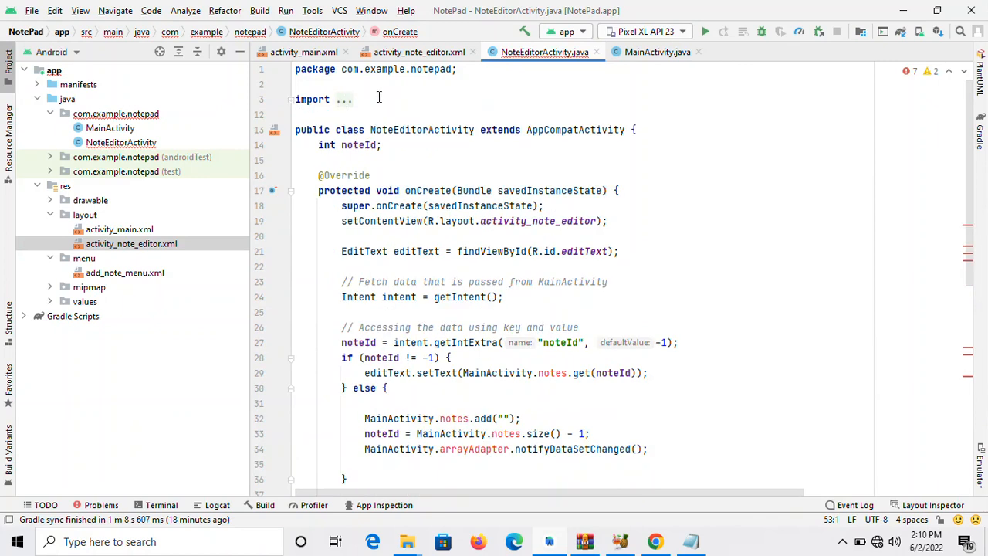
mouse_move(445, 153)
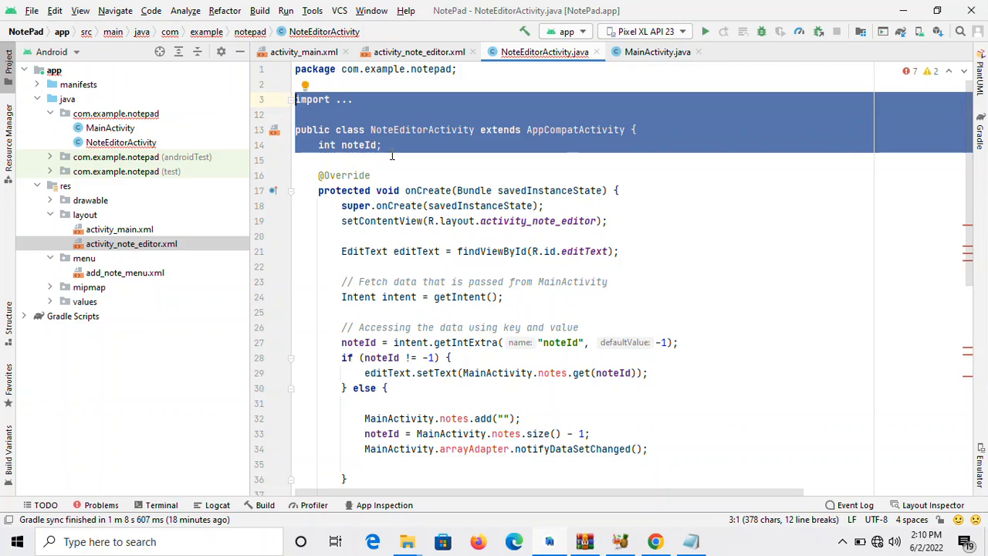
left_click(392, 159)
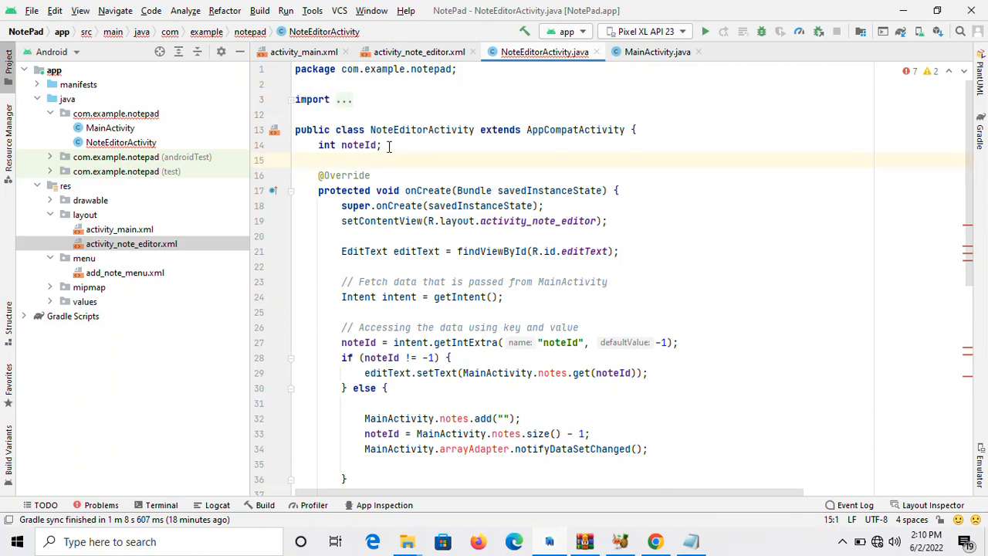
double_click(358, 145)
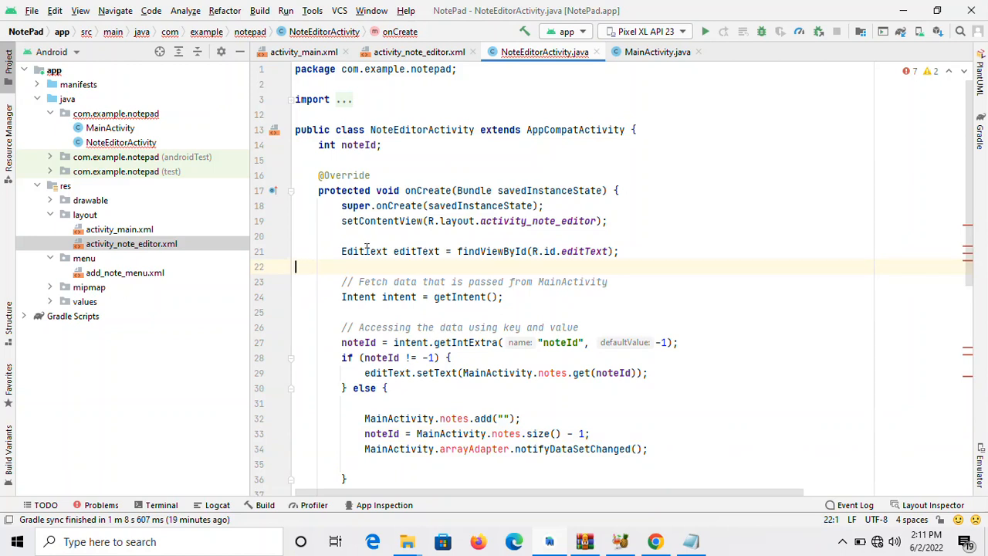
mouse_move(485, 291)
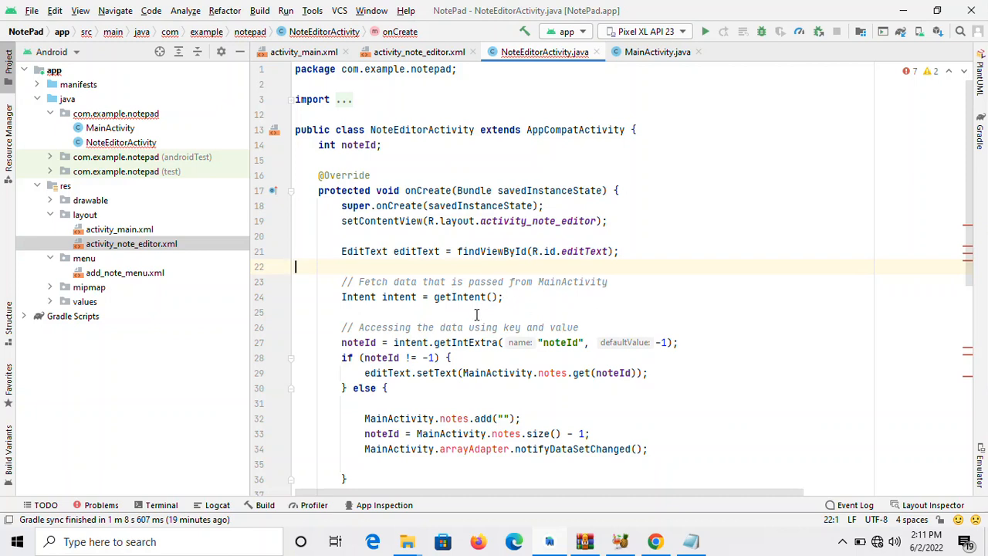
scroll("down", 3)
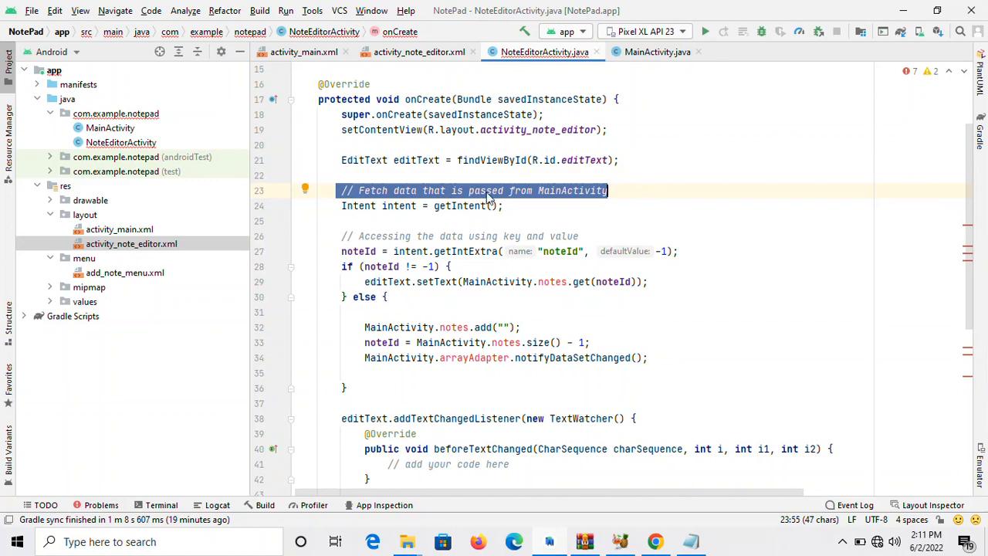
mouse_move(563, 204)
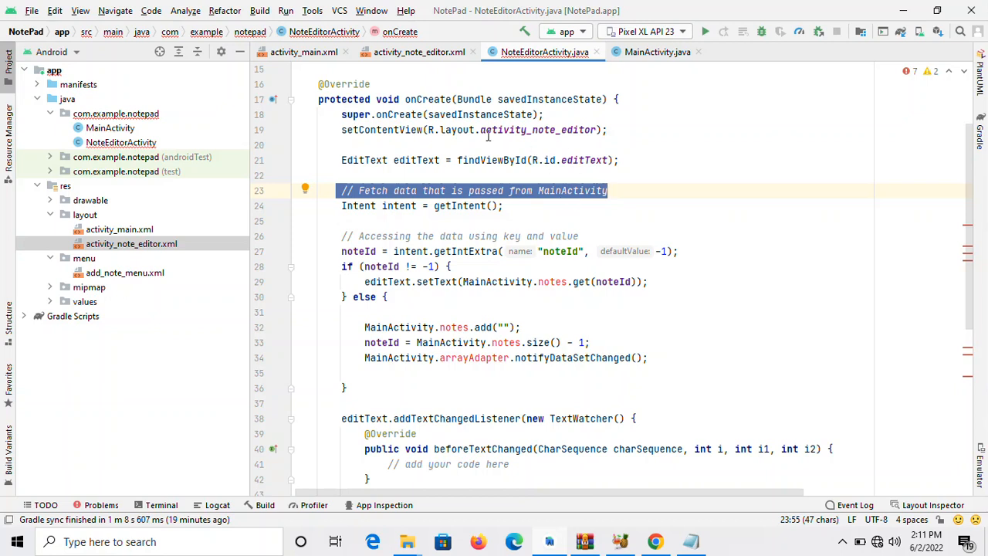
left_click(420, 53)
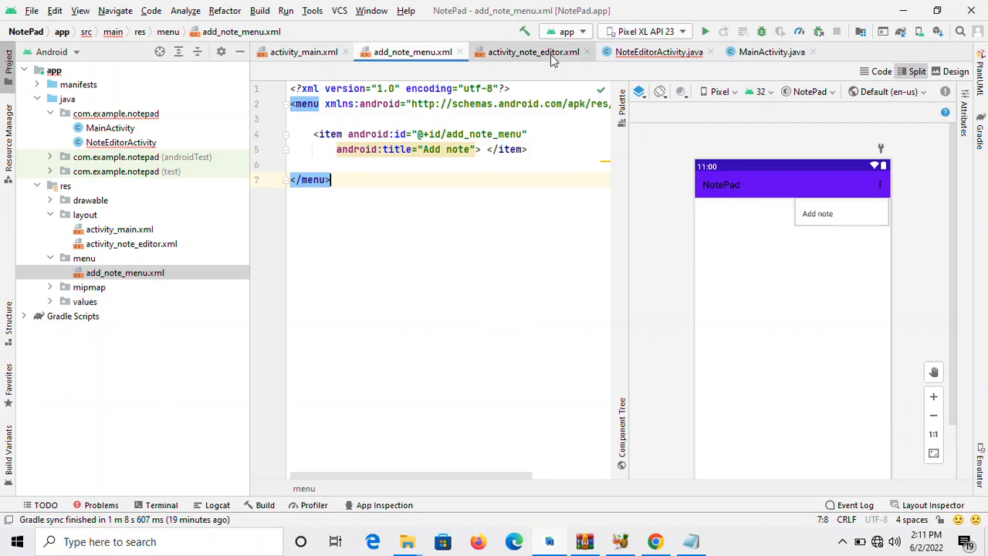
Review add_note_menu.xml and activity_note_editor.xml, ending back in NoteEditorActivity.java
left_click(657, 53)
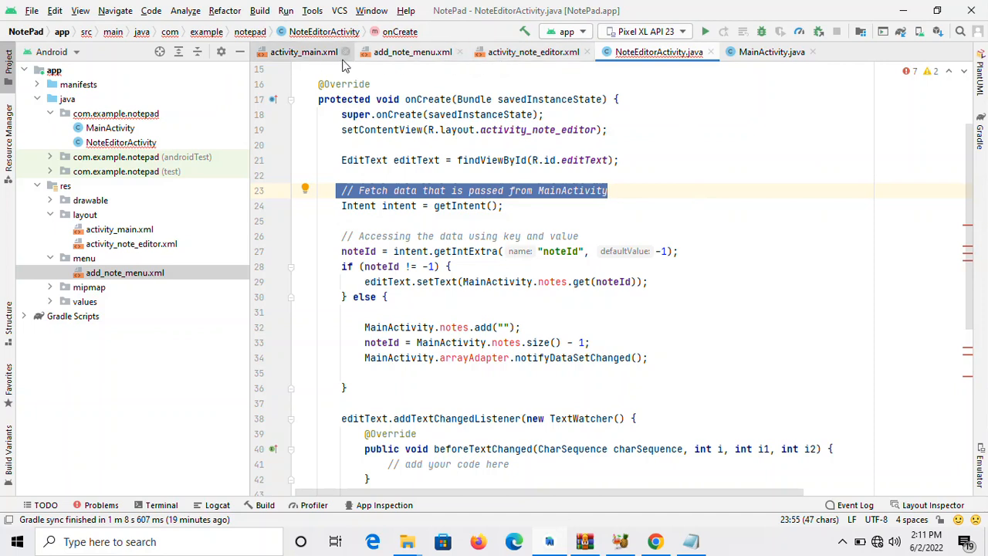
left_click(412, 52)
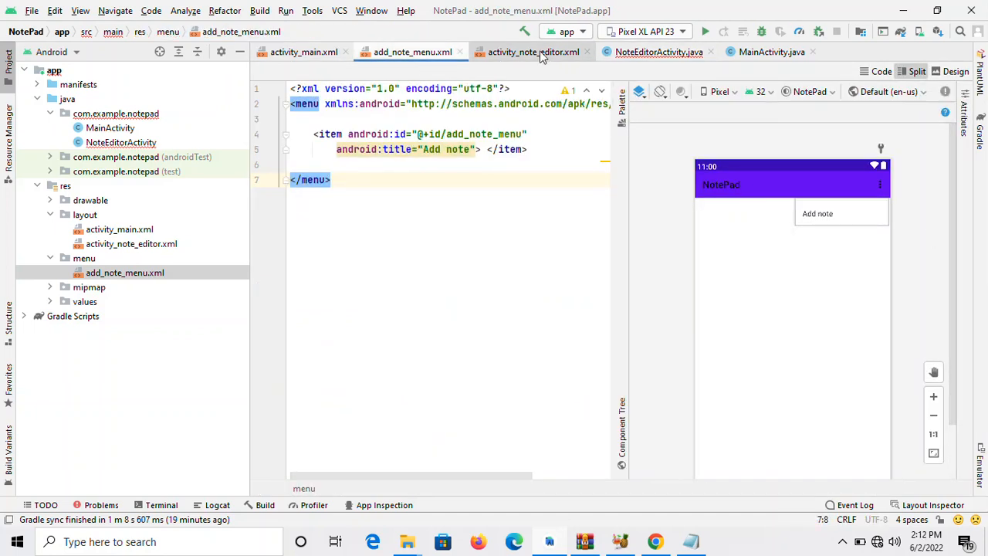
left_click(532, 52)
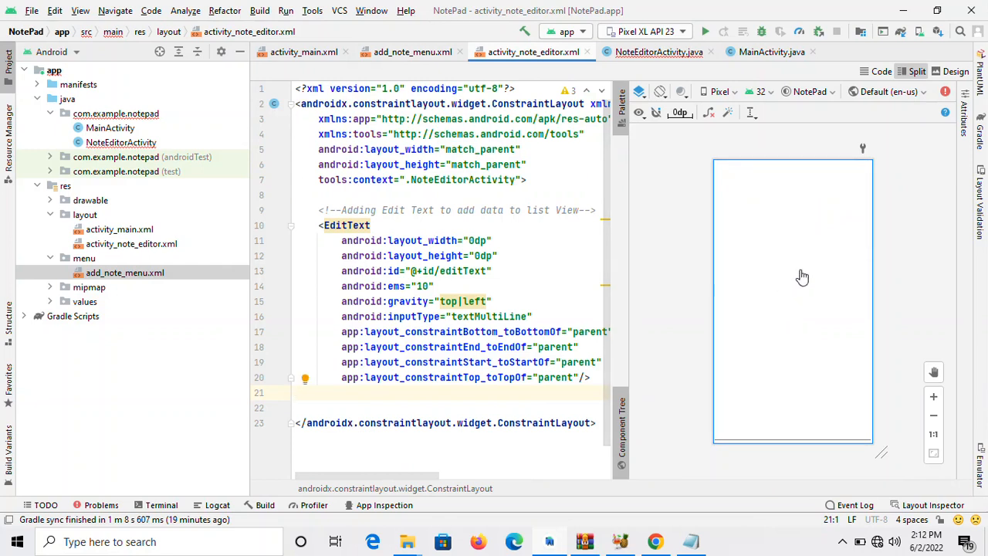
mouse_move(780, 303)
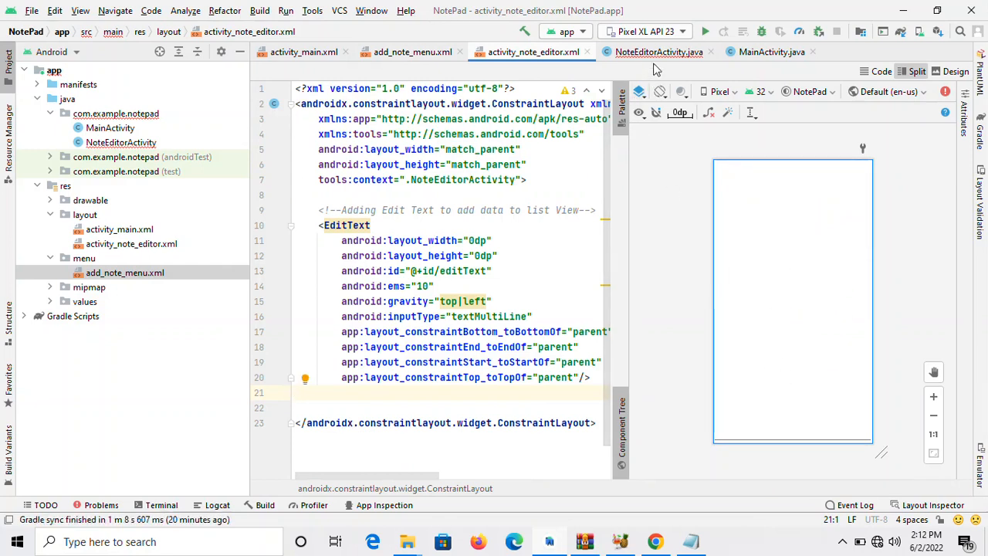
left_click(658, 53)
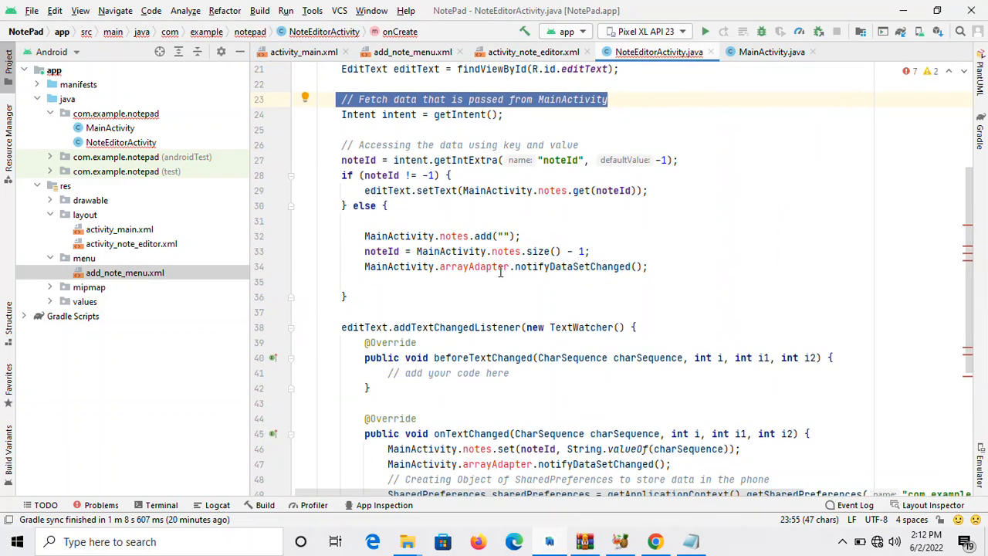
mouse_move(354, 192)
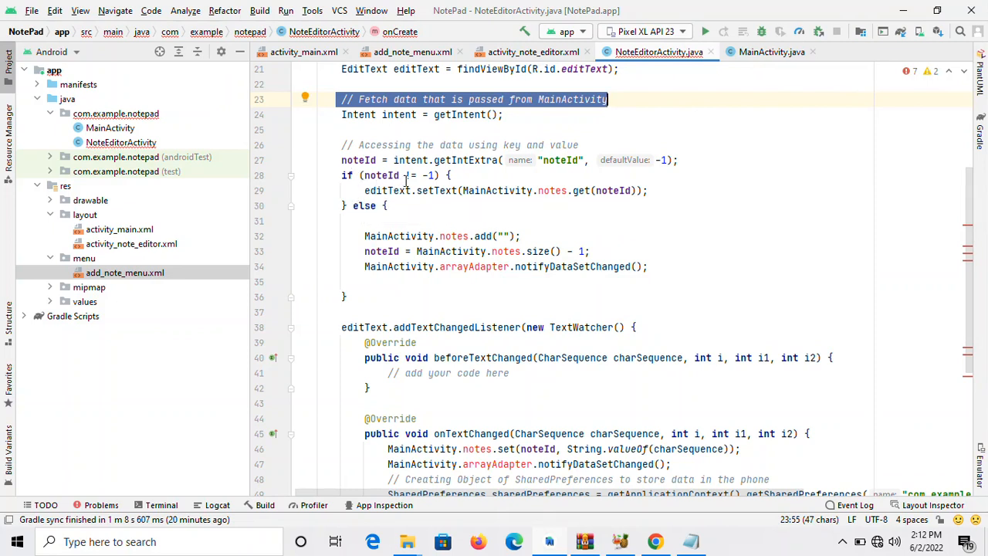
mouse_move(389, 198)
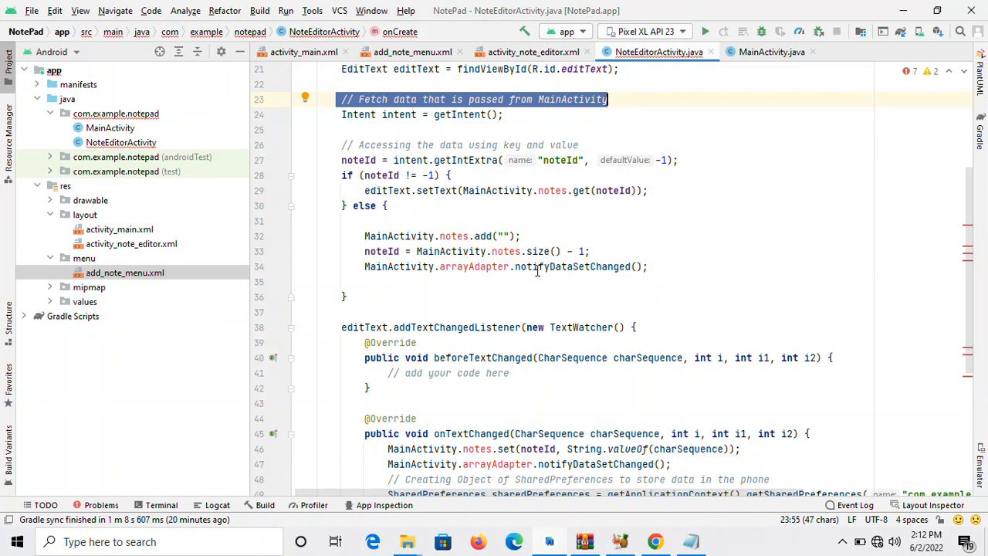
mouse_move(471, 327)
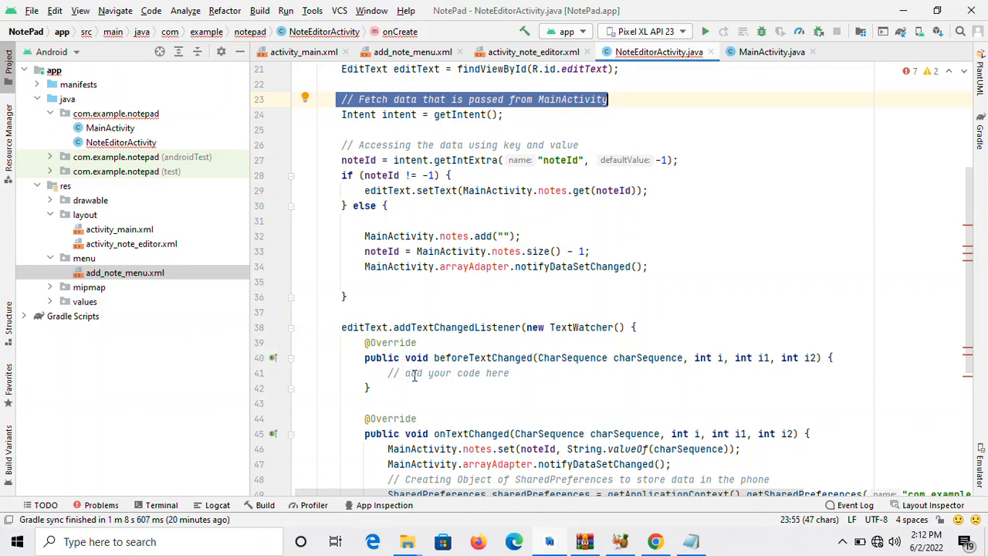
scroll("down", 3)
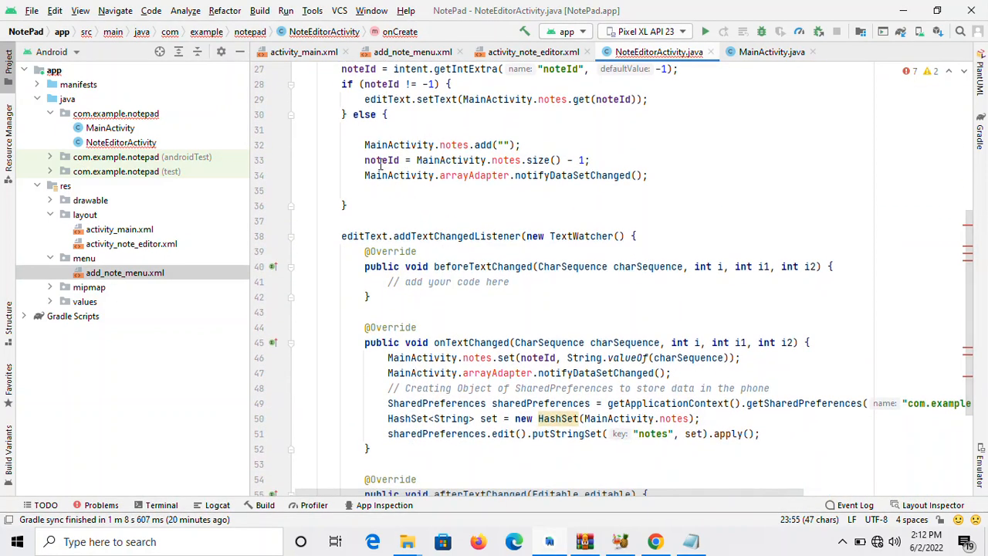
mouse_move(398, 176)
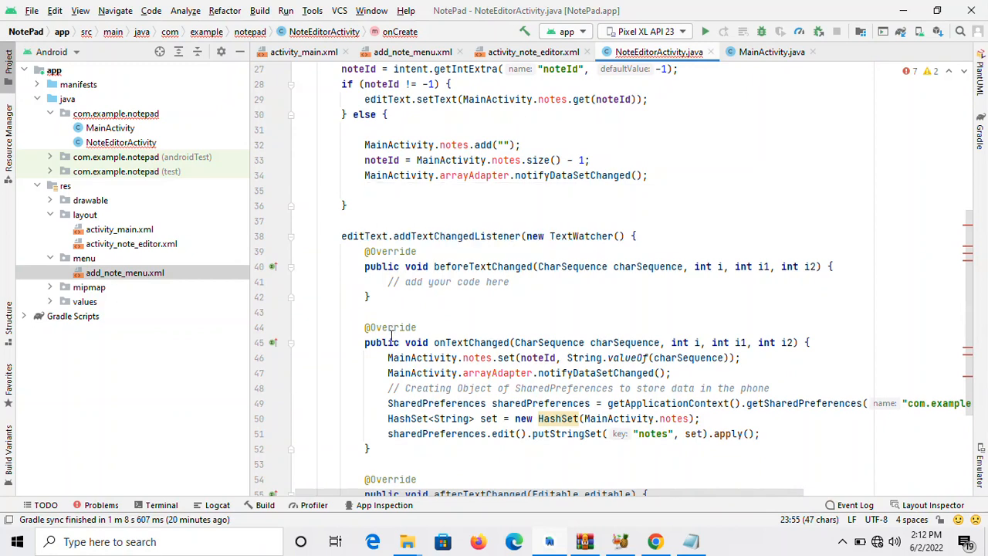
scroll("down", 3)
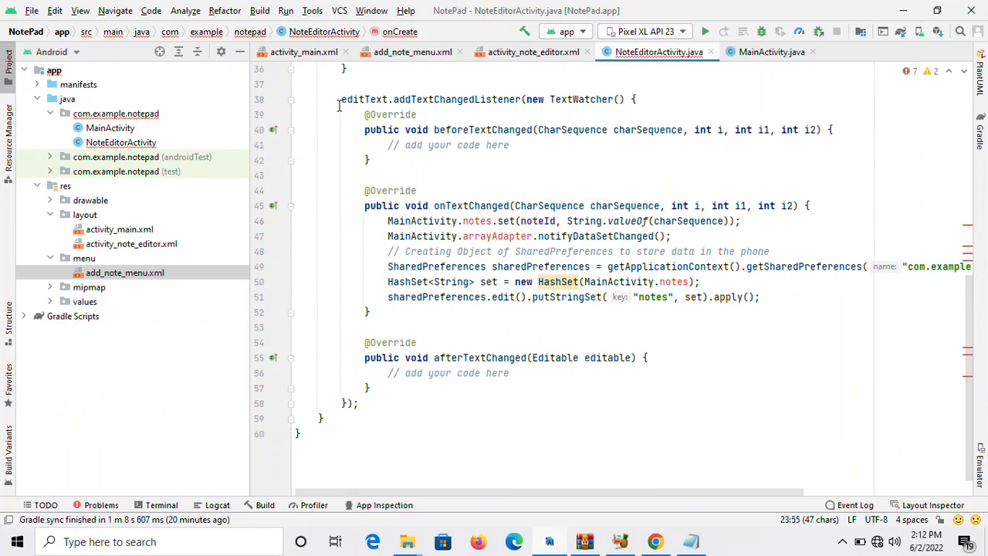
triple_click(486, 99)
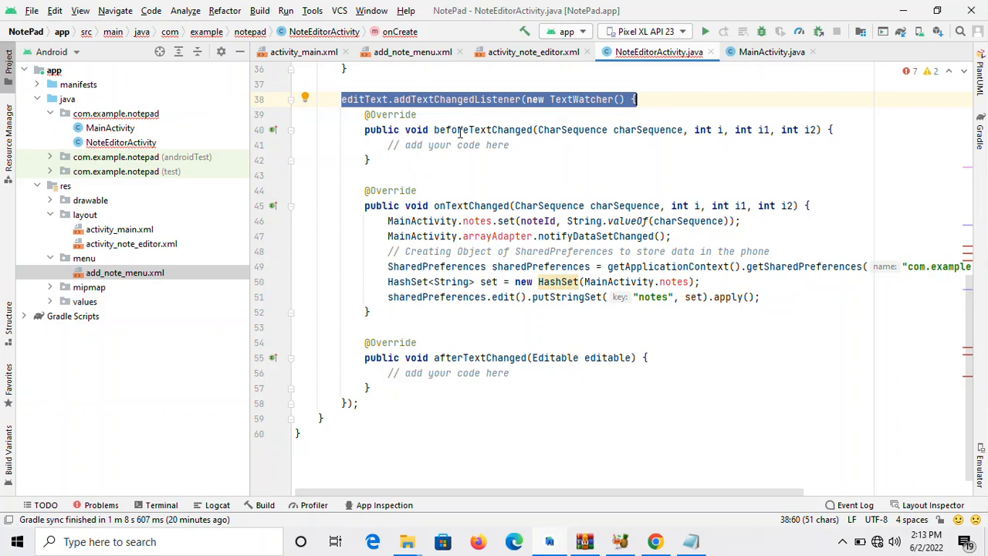
mouse_move(578, 139)
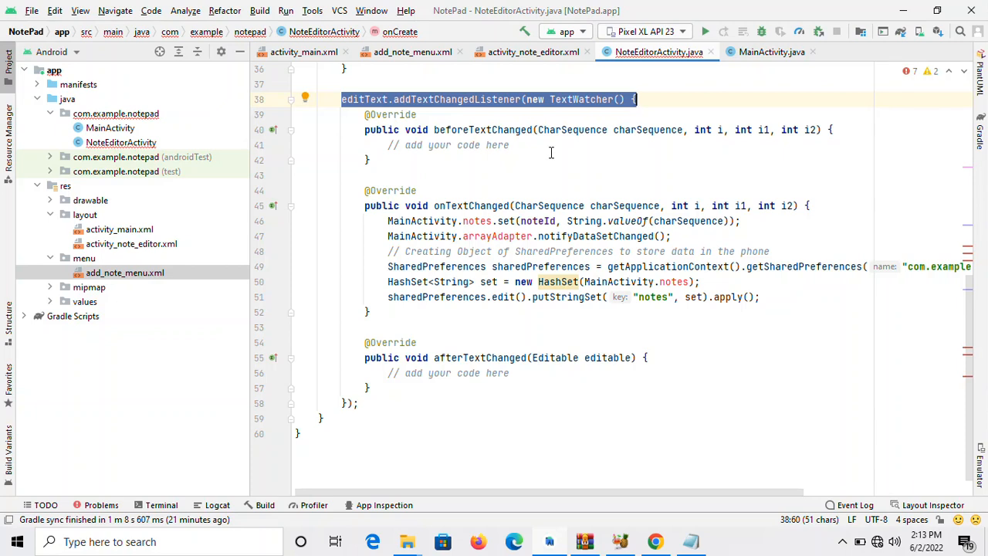
mouse_move(445, 168)
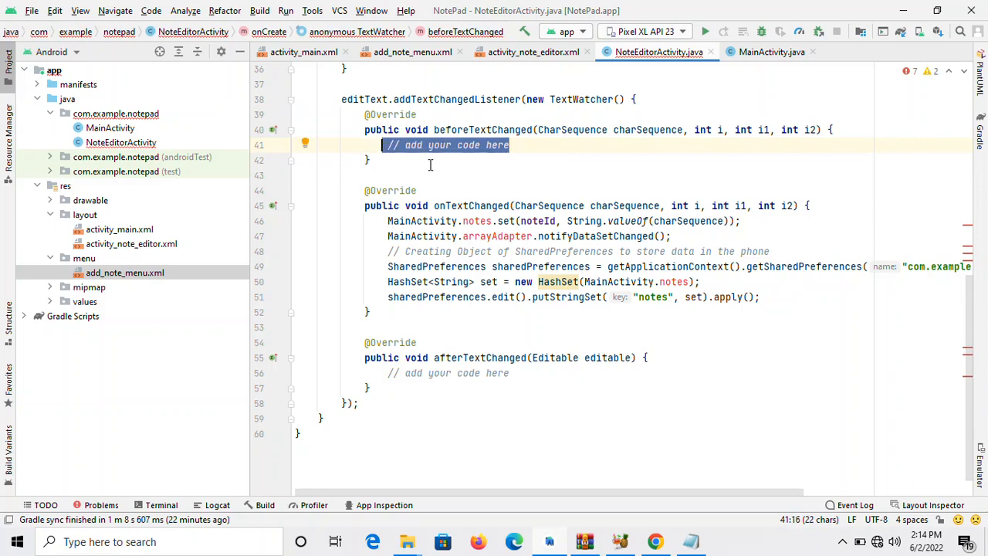
mouse_move(434, 167)
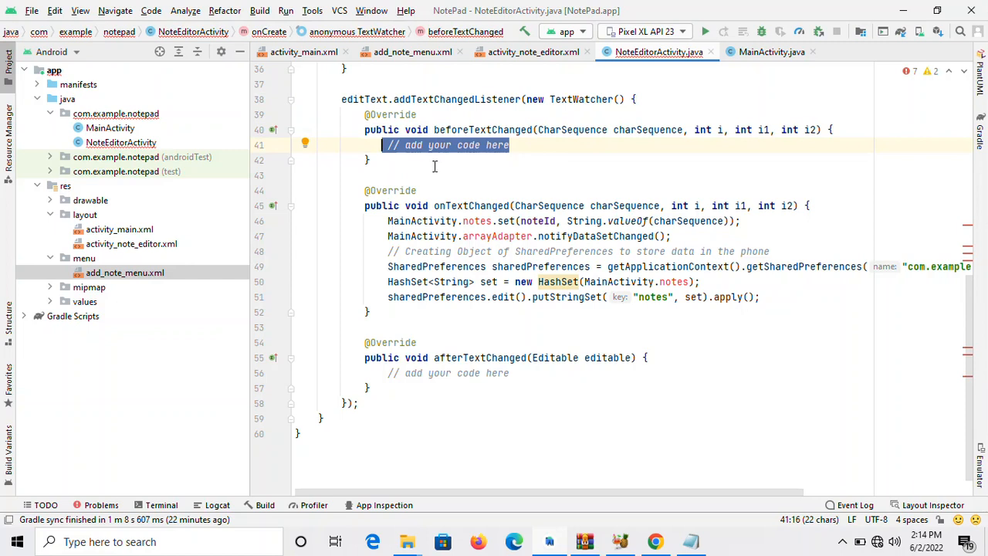
mouse_move(565, 136)
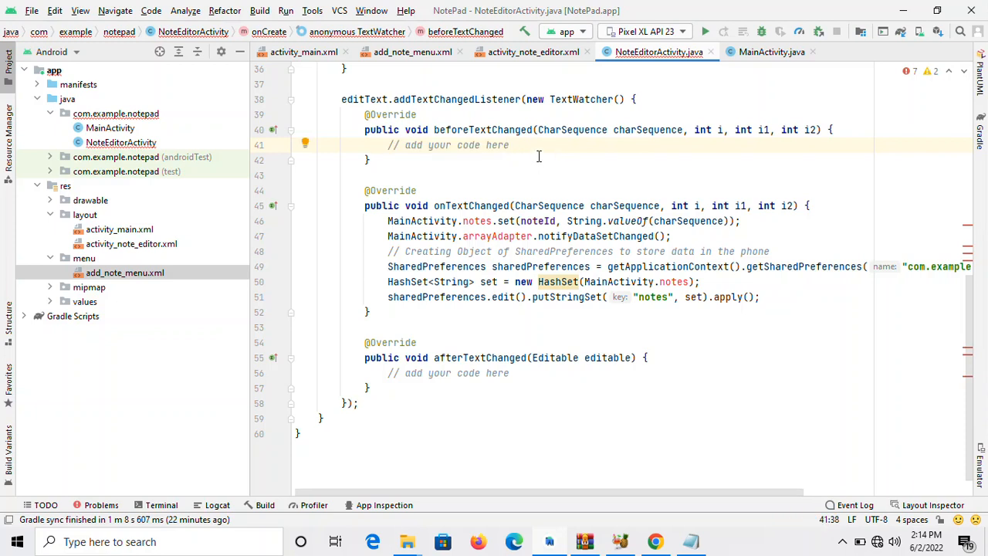
double_click(570, 130)
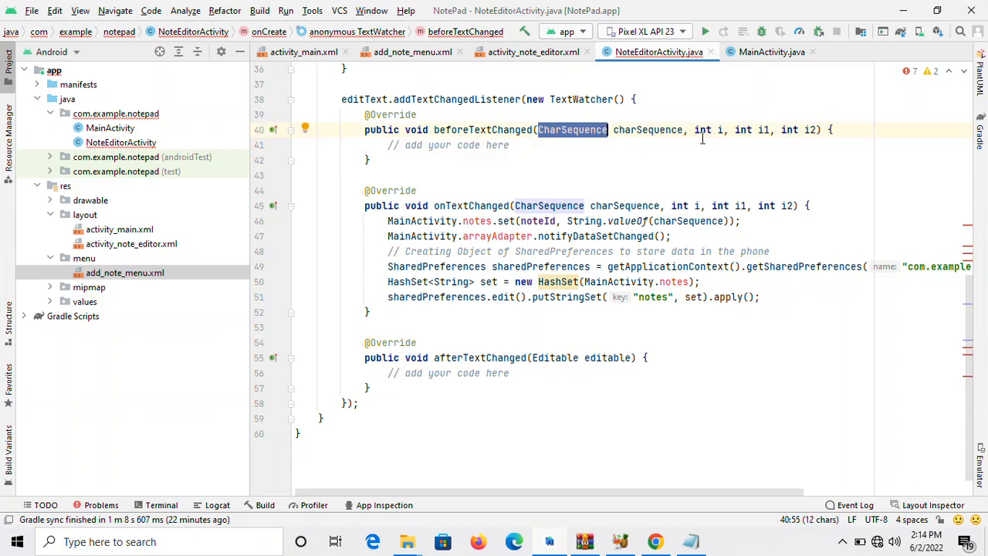
mouse_move(542, 145)
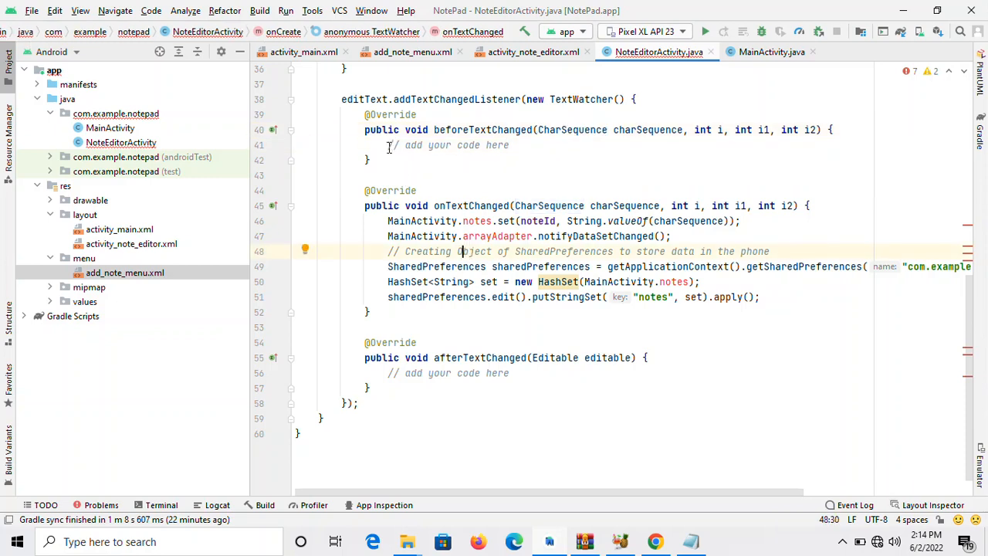
mouse_move(704, 244)
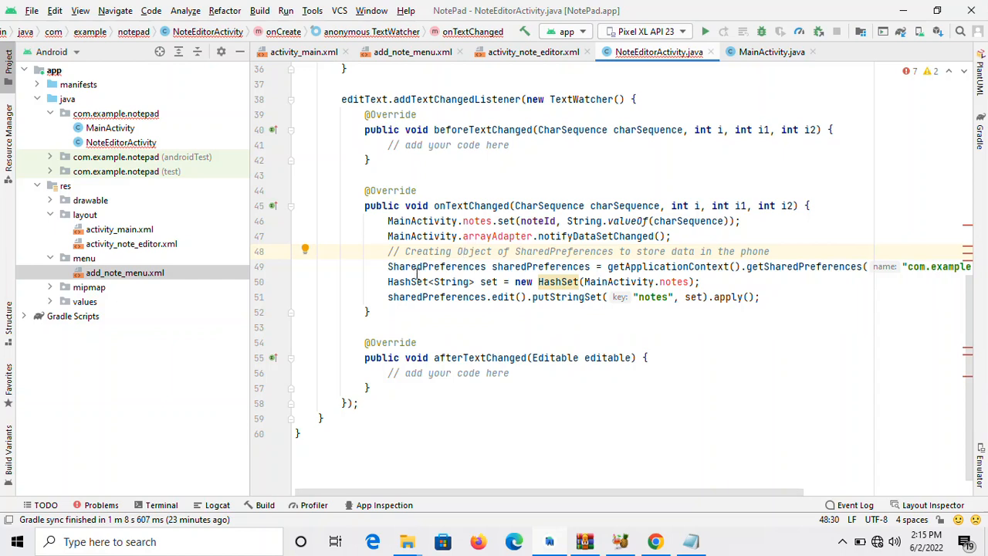
mouse_move(429, 281)
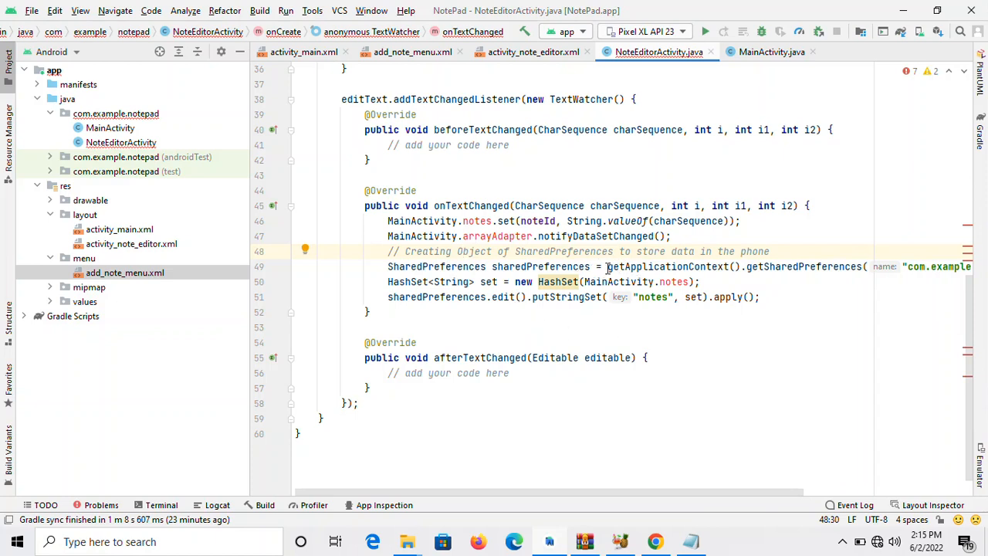
double_click(670, 266)
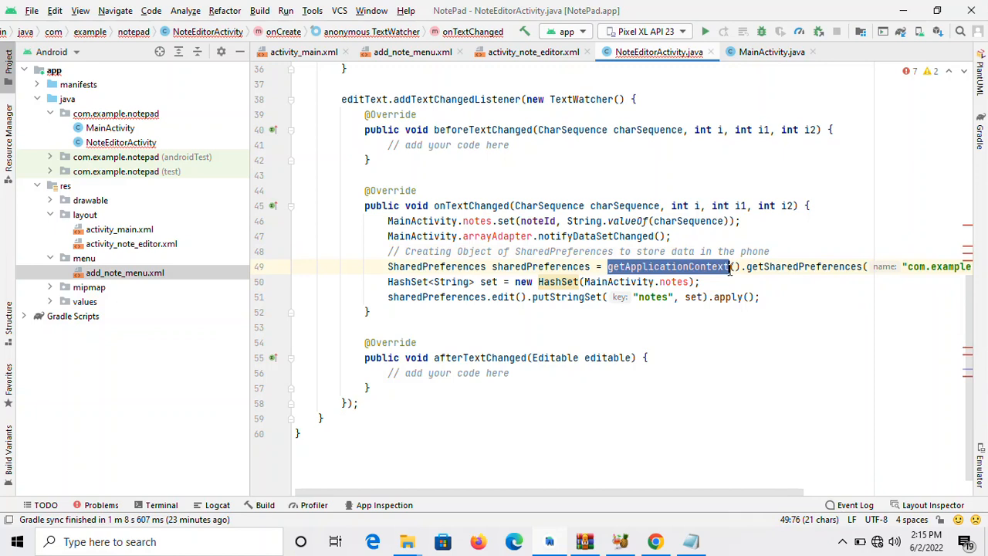
mouse_move(662, 272)
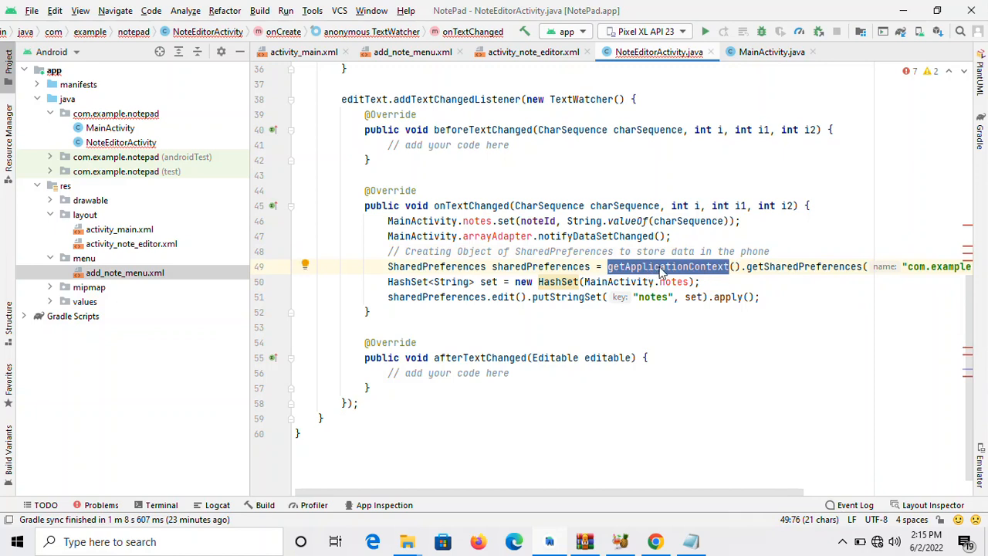
mouse_move(703, 275)
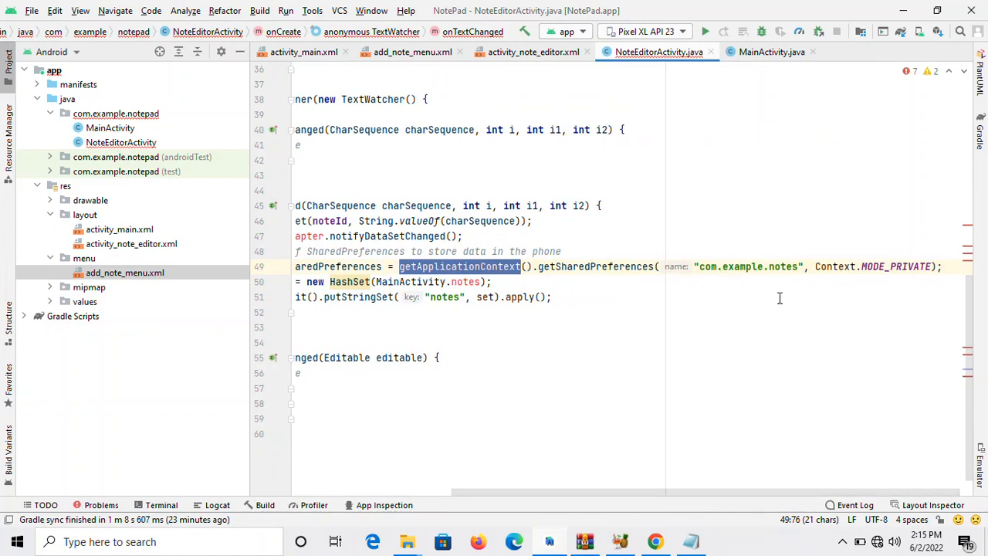
mouse_move(697, 275)
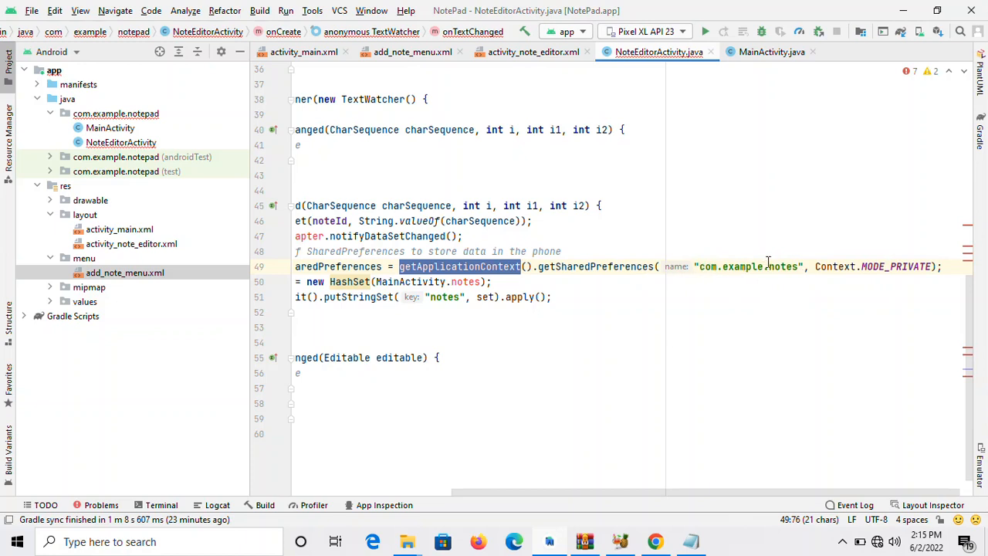
mouse_move(753, 265)
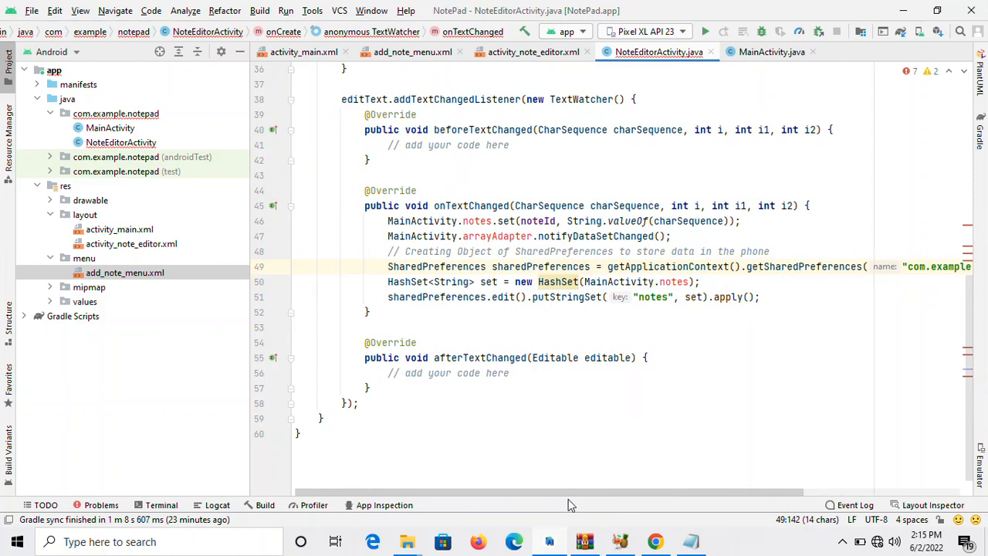
mouse_move(585, 429)
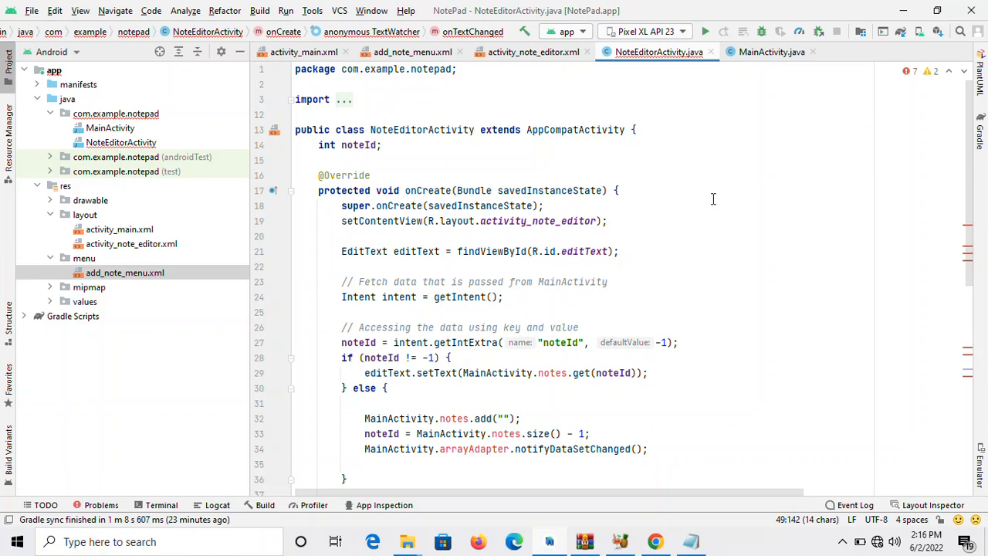
mouse_move(142, 147)
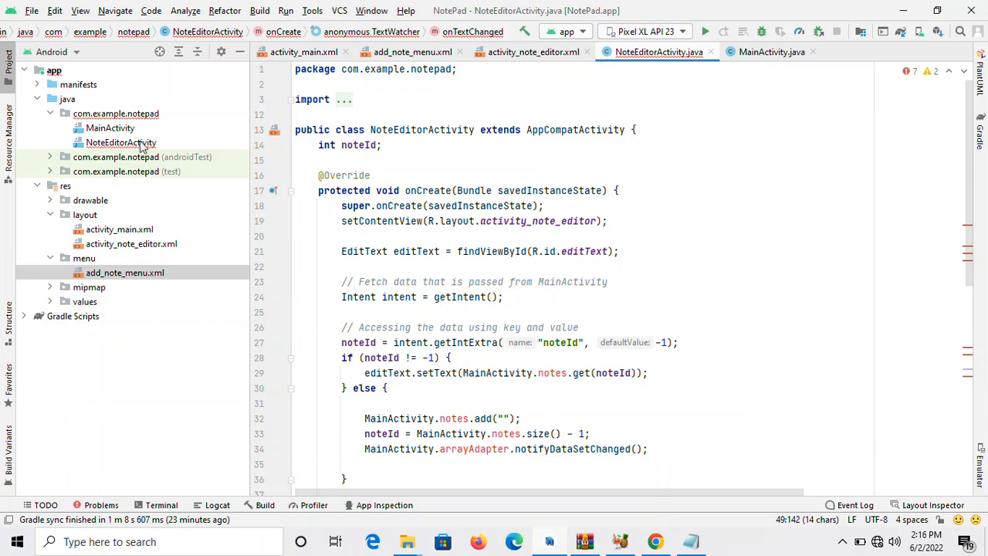
Expand the import list in NoteEditorActivity.java and show the Problems summary with 7 errors
left_click(120, 142)
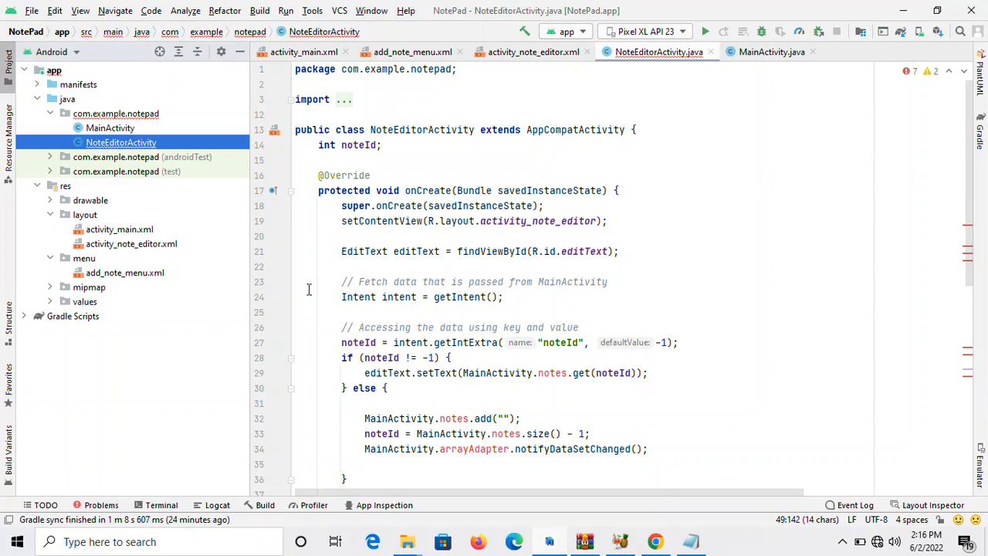
mouse_move(424, 281)
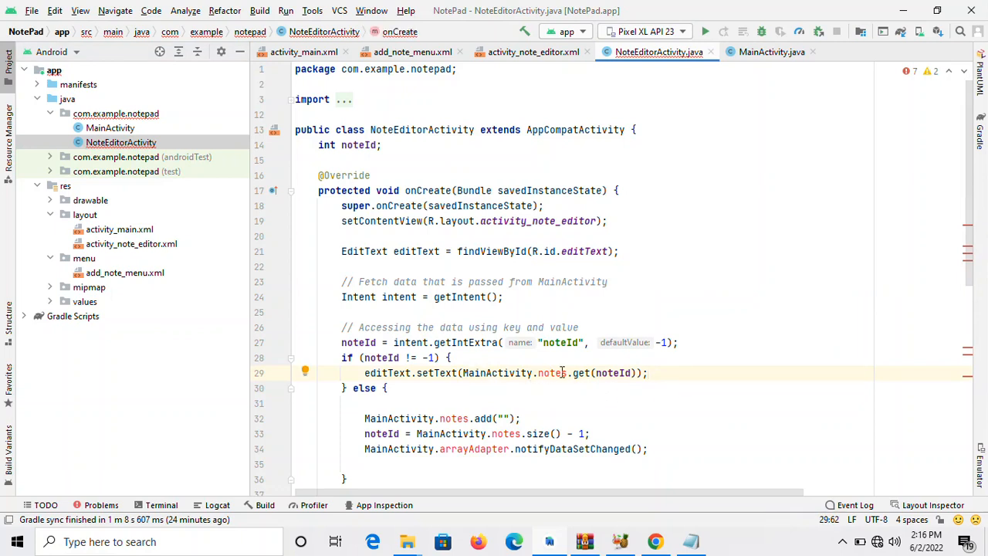
scroll("down", 3)
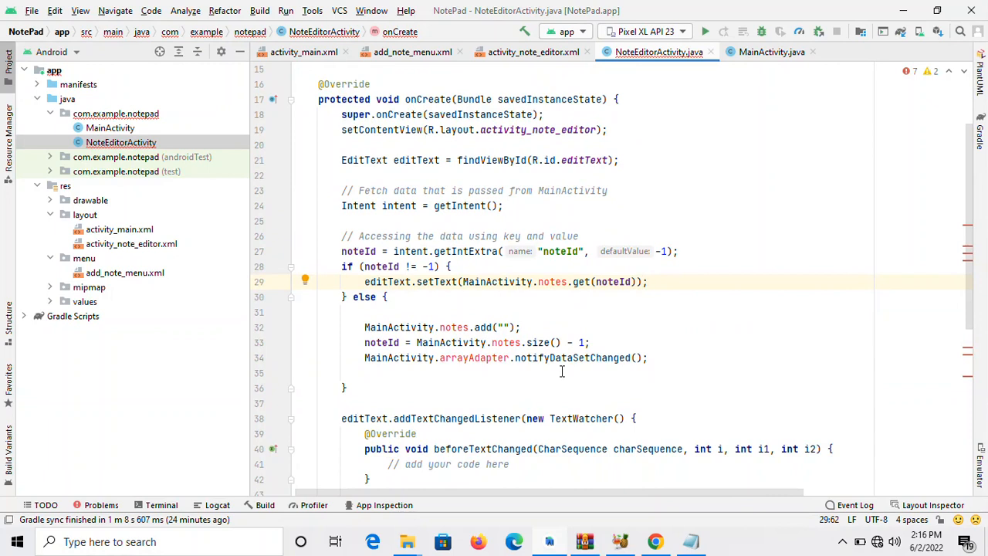
scroll("down", 3)
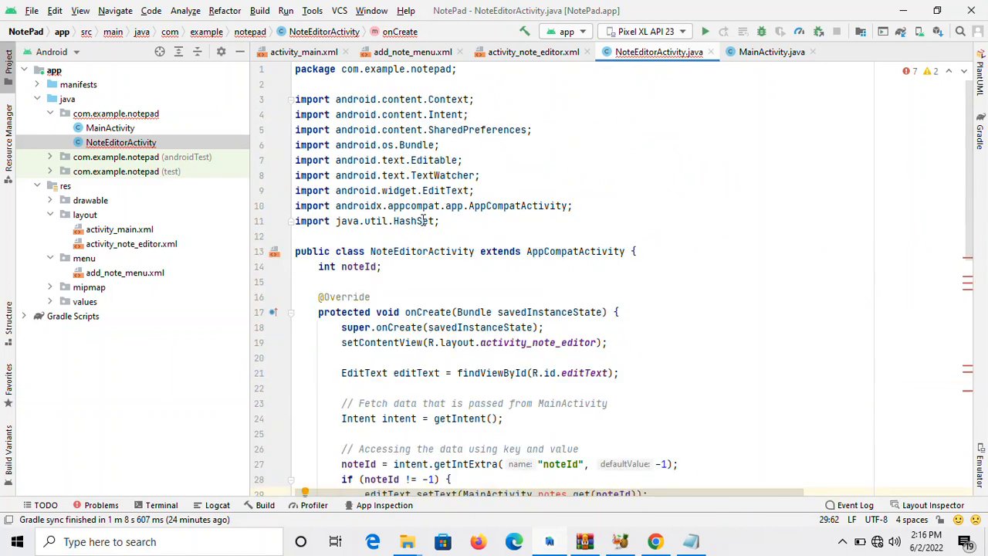
mouse_move(909, 332)
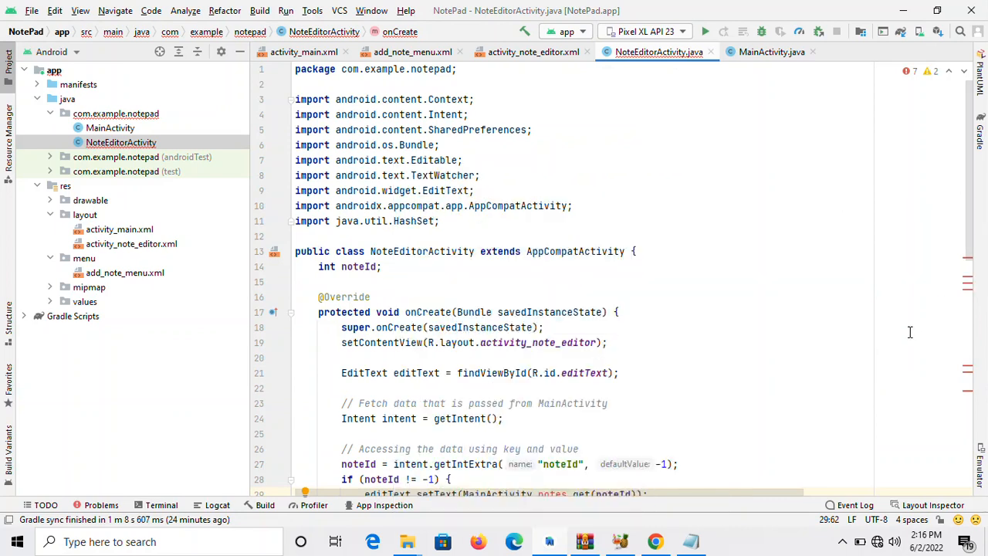
left_click(914, 71)
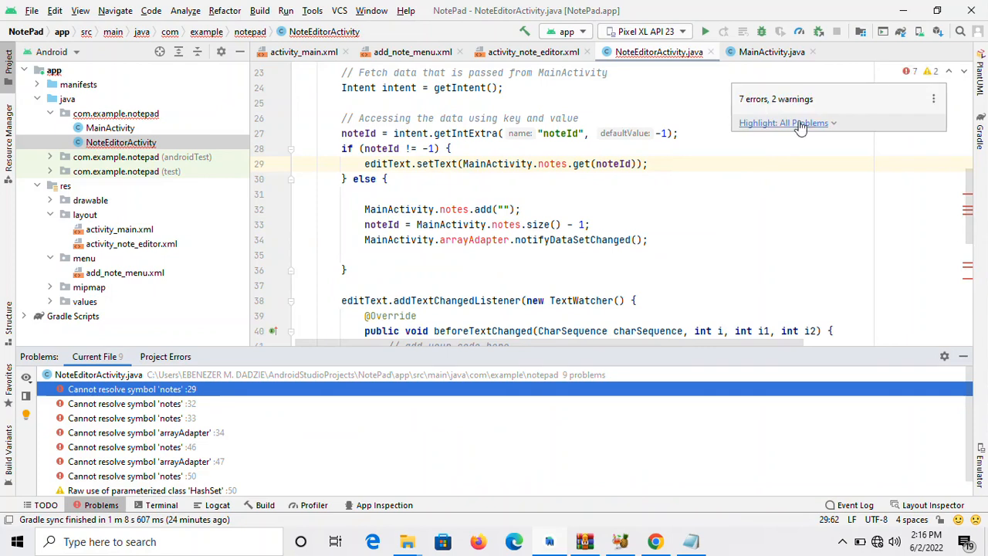
Set Highlight to None for NoteEditorActivity.java and switch to activity_main.xml
left_click(784, 124)
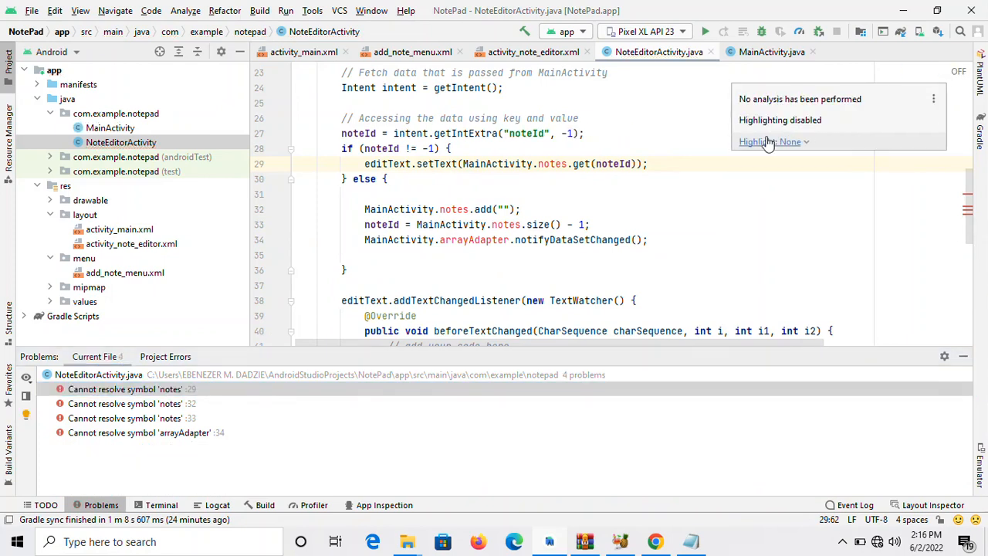
left_click(132, 389)
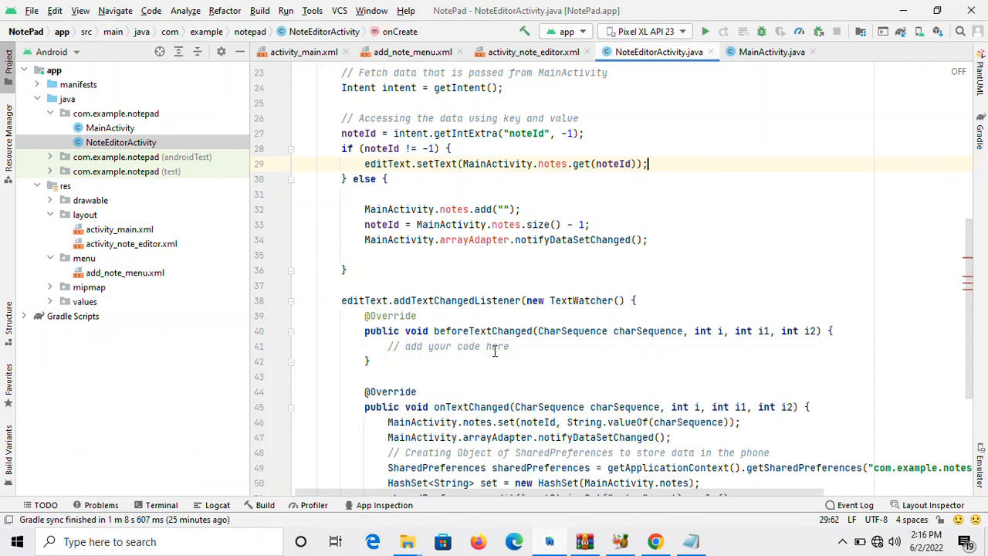
left_click(303, 53)
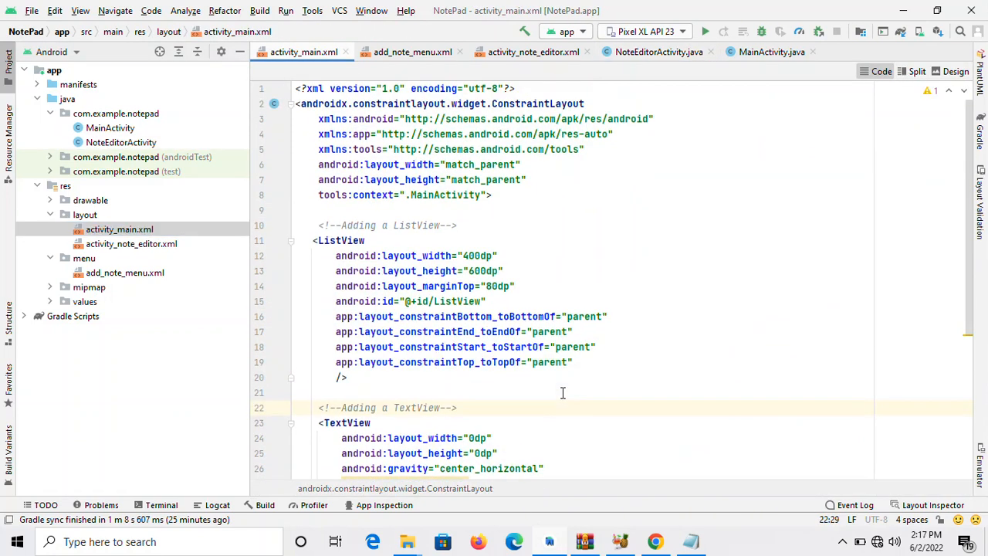
mouse_move(818, 170)
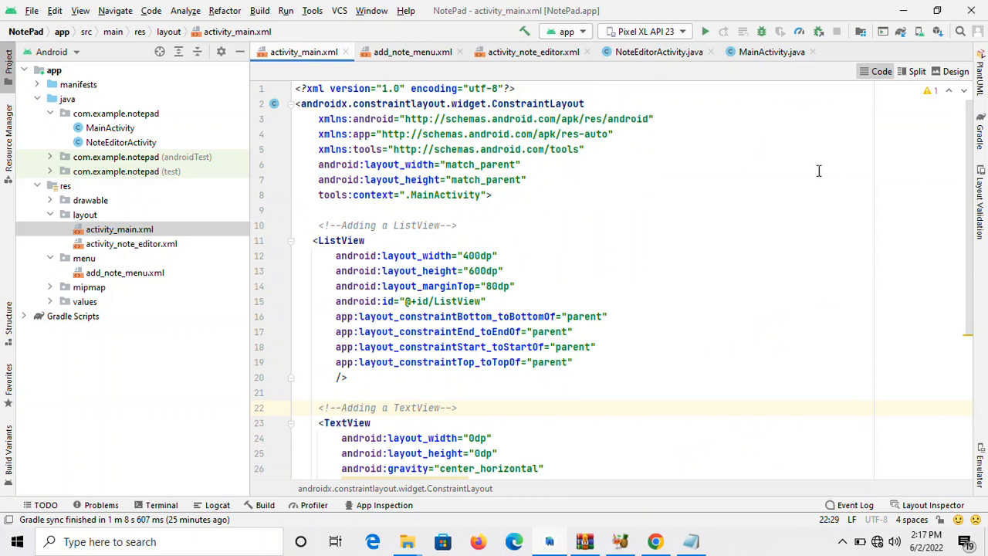
Check MainActivity.java has only onCreate, then show the 'Create field notes' quick fix in NoteEditorActivity
left_click(772, 52)
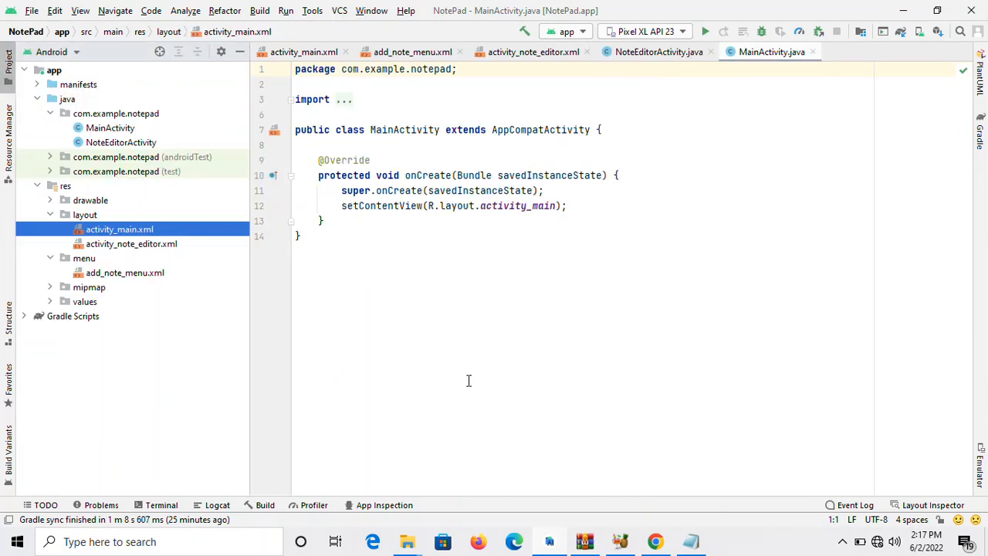
left_click(658, 53)
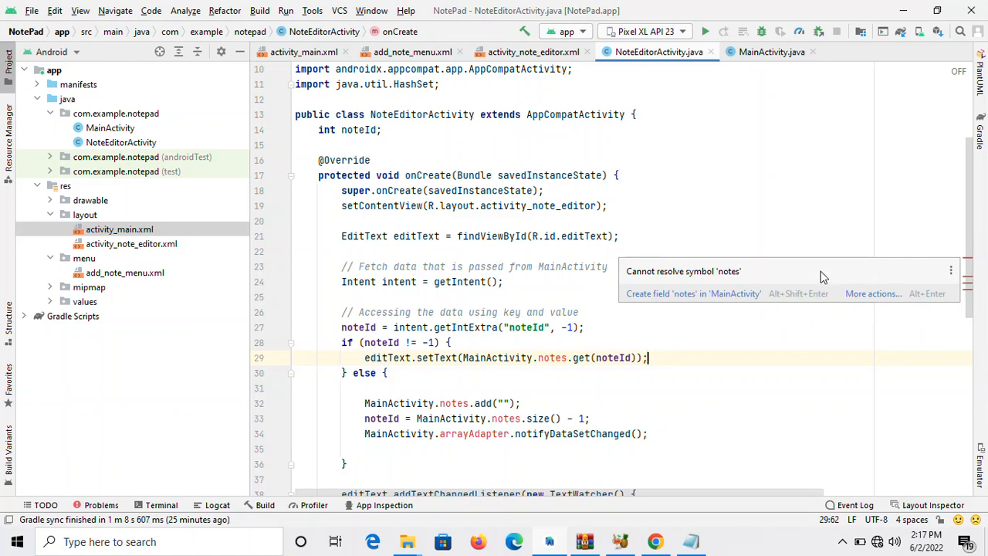
Create the static int notes field in MainActivity via the quick fix
left_click(772, 52)
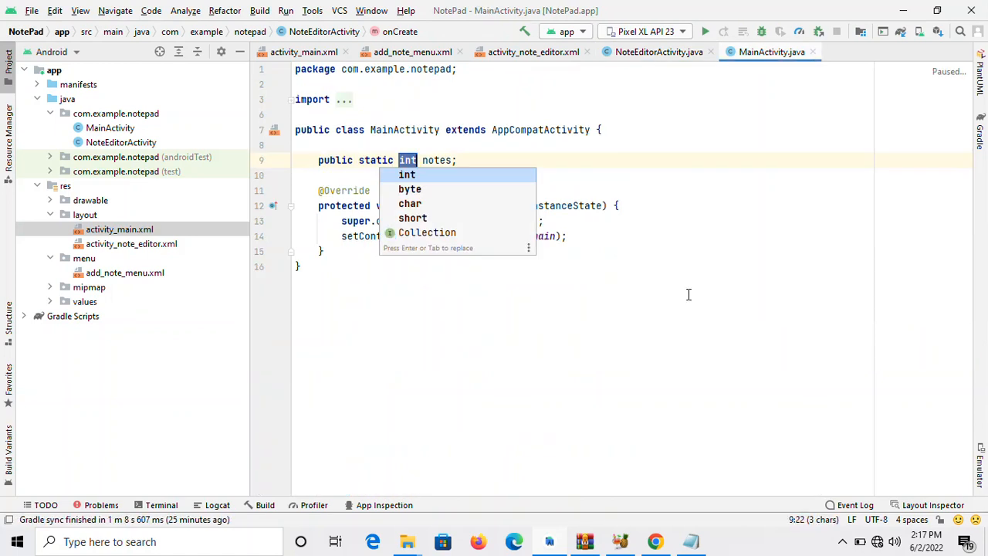
mouse_move(417, 182)
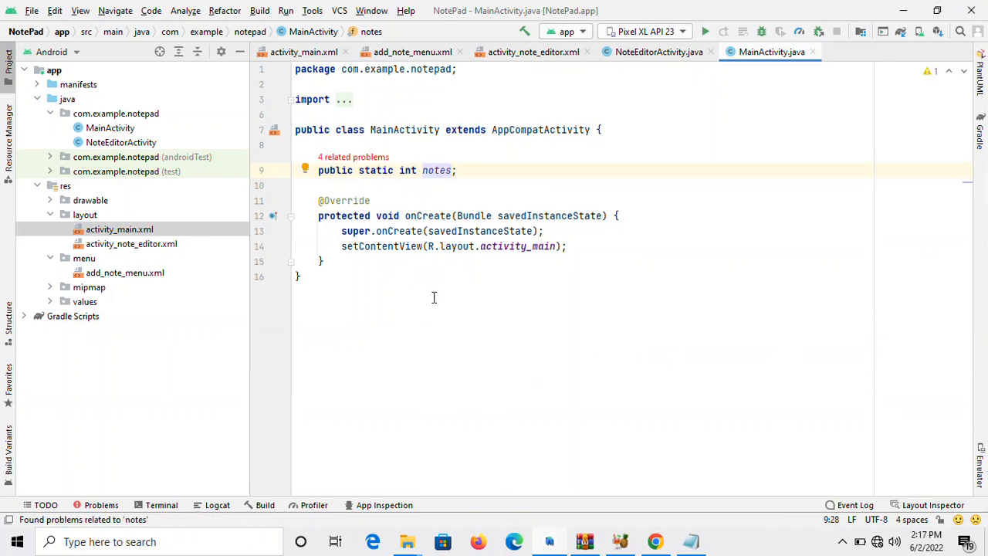
left_click(298, 277)
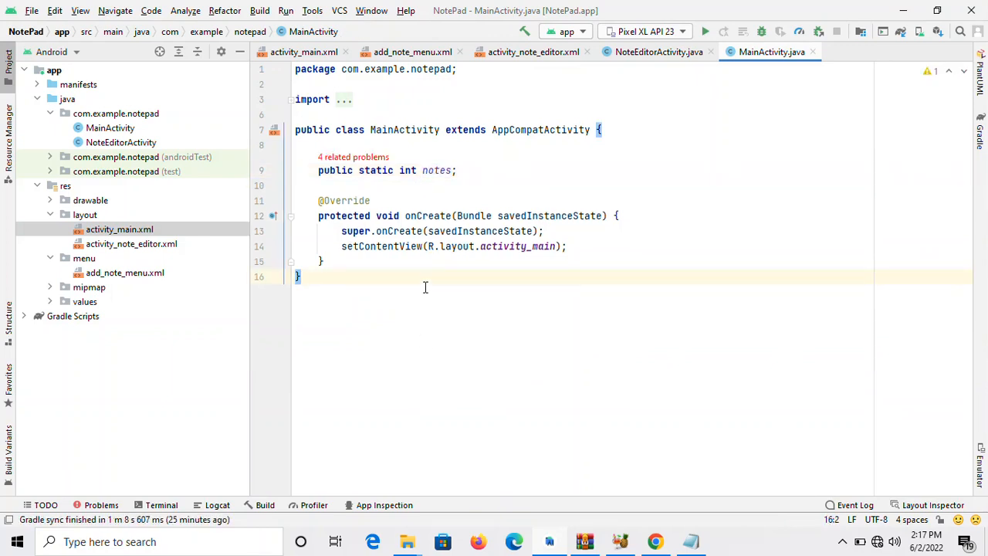
mouse_move(657, 53)
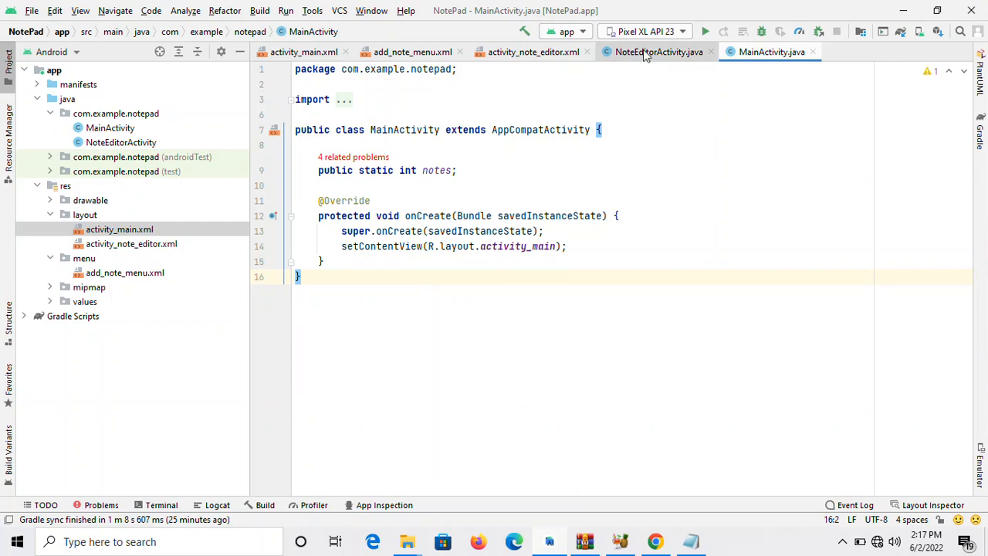
left_click(658, 53)
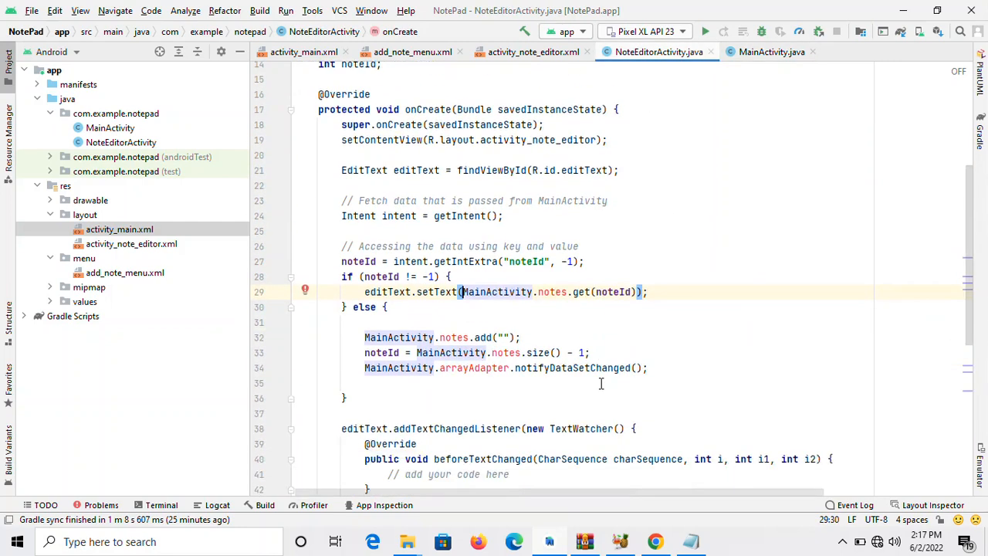
scroll("down", 3)
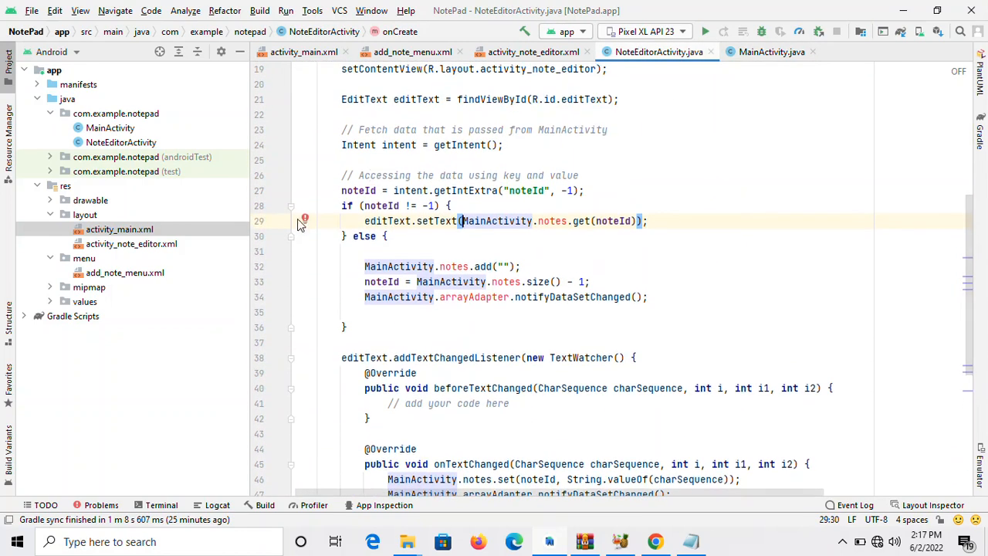
Create the second static Object notes field in MainActivity and return to NoteEditorActivity.java
left_click(306, 220)
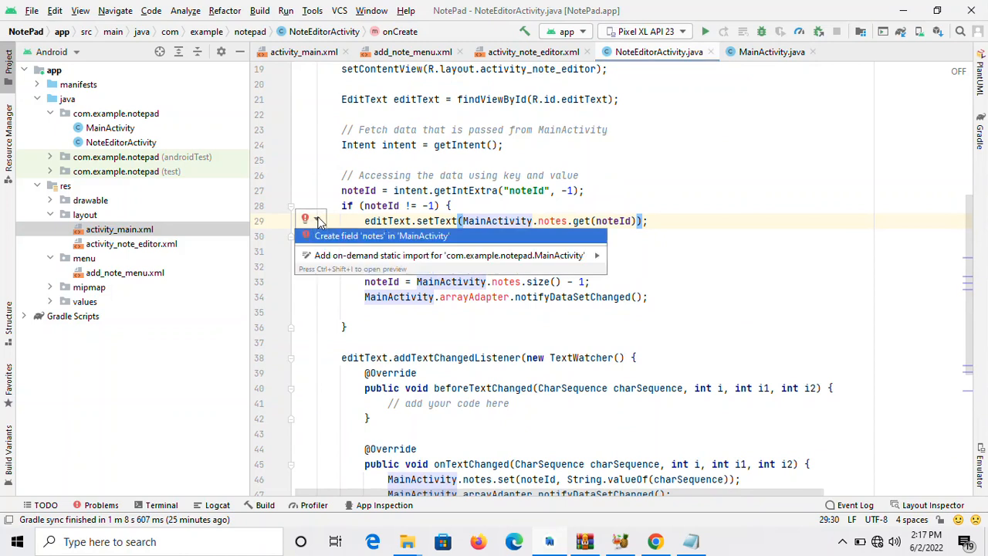
left_click(770, 52)
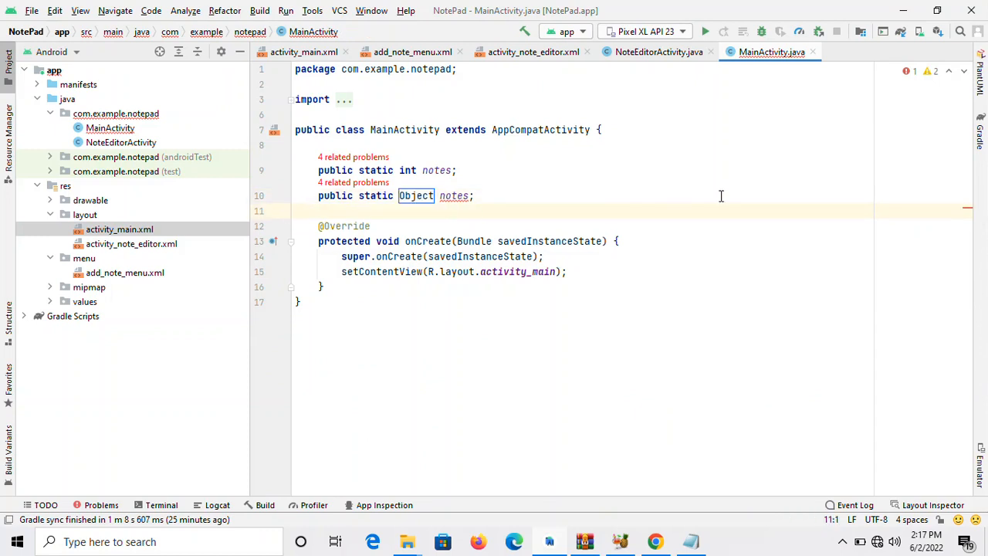
left_click(657, 52)
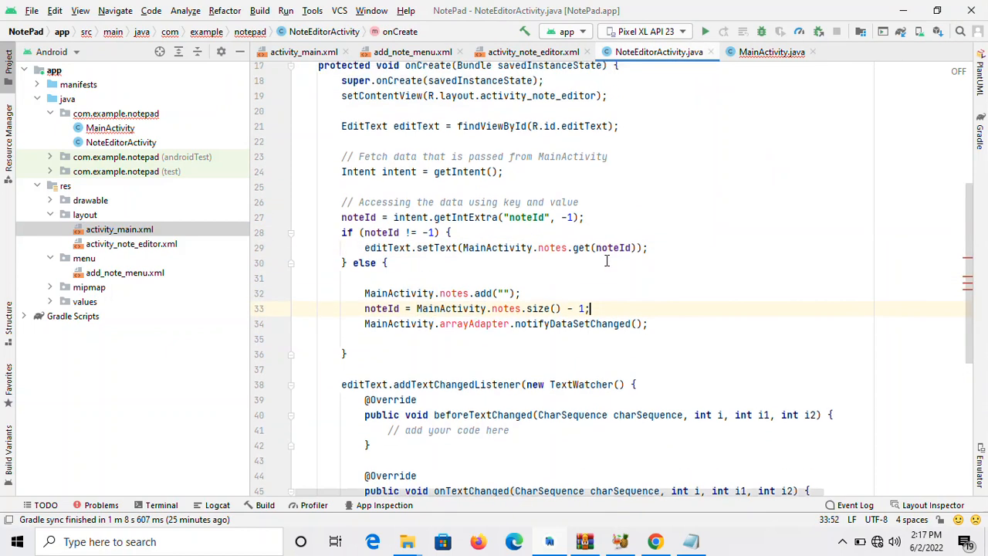
scroll("up", 3)
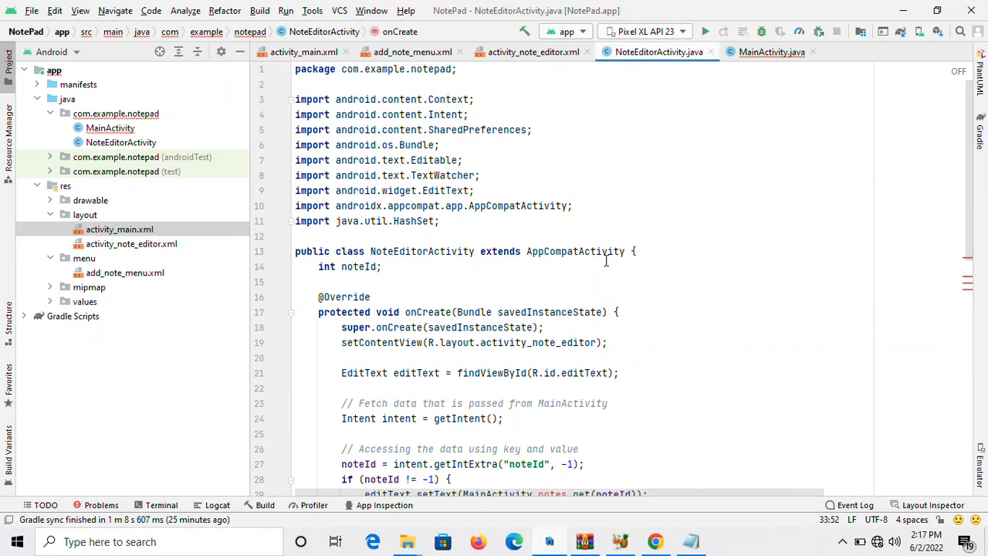